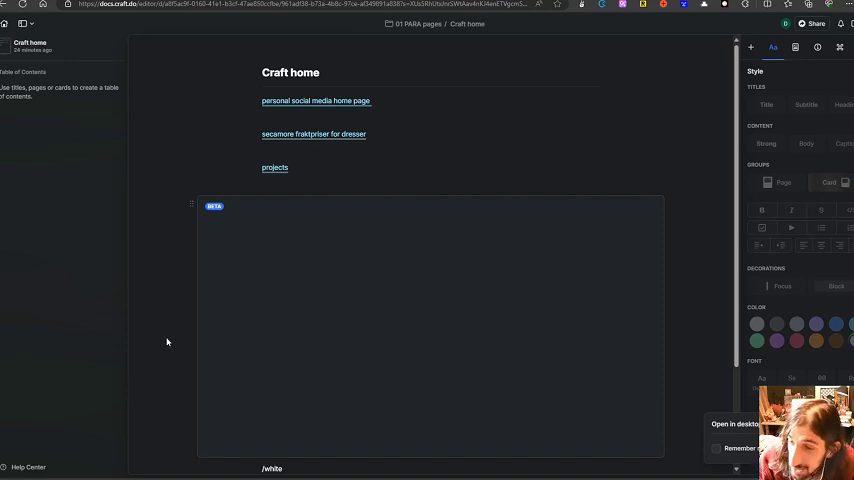
Insert a whiteboard block on the Craft home page via /white and open it full screen
scroll(down, 3)
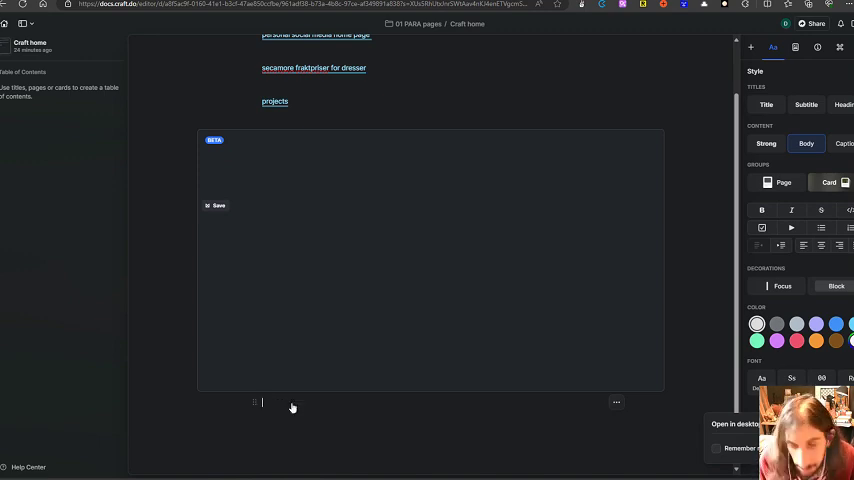
text(/white)
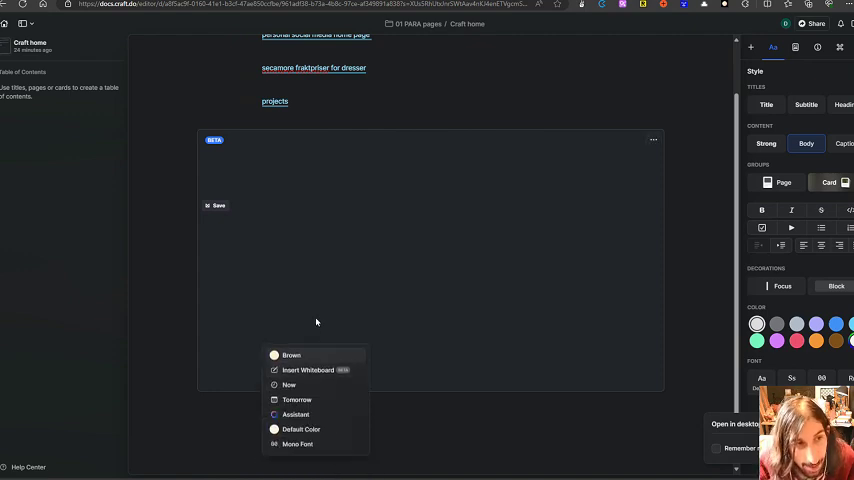
click(308, 370)
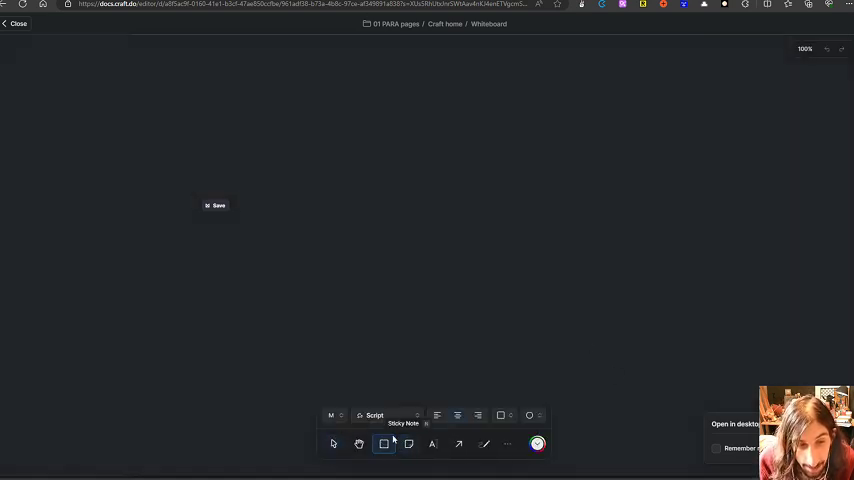
Add a square to the whiteboard and give it a solid outline
click(383, 444)
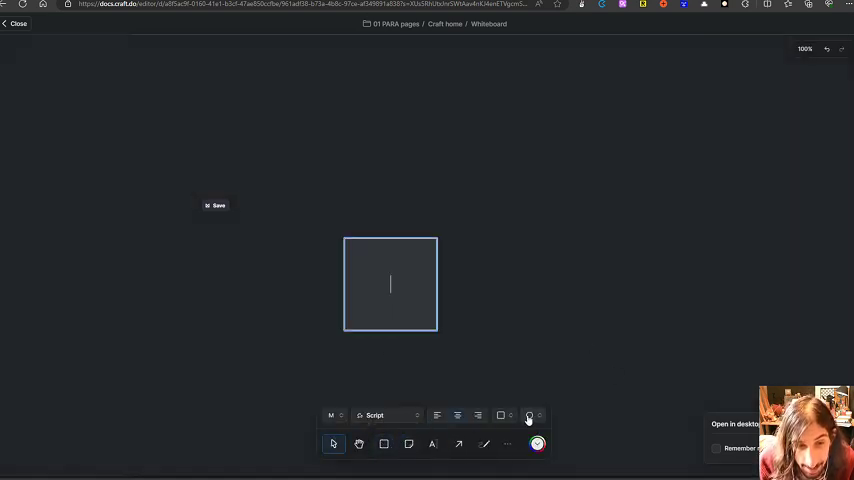
click(529, 415)
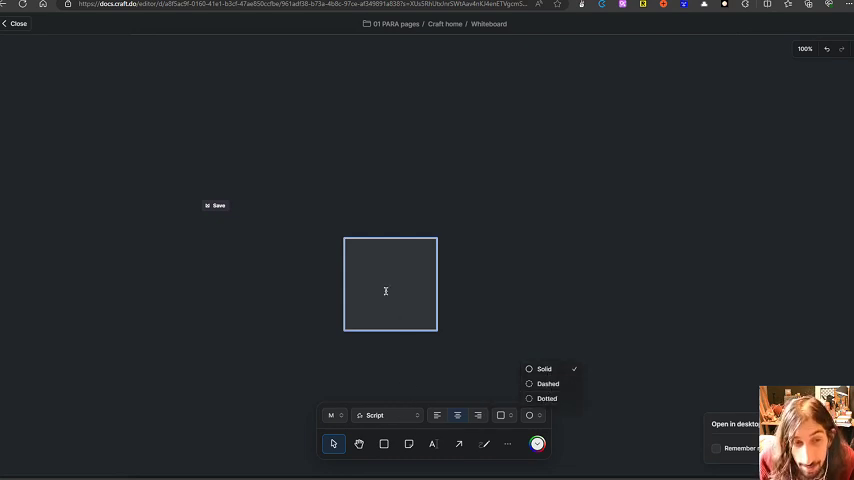
click(374, 415)
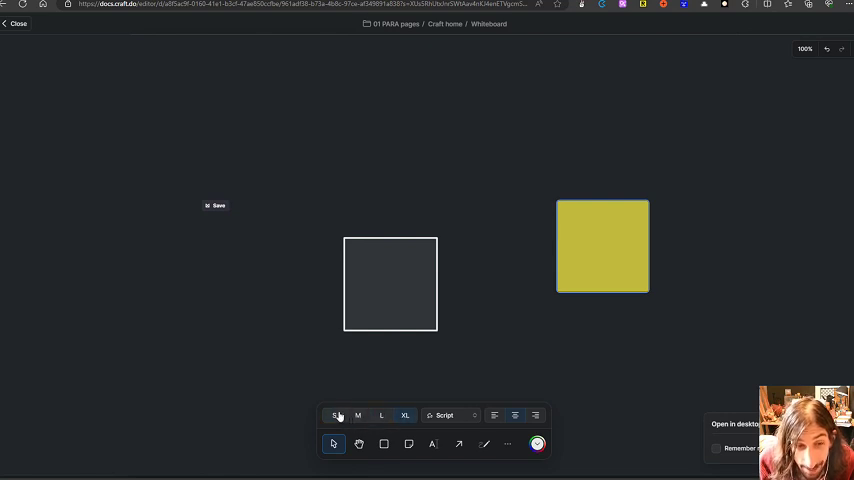
mouse_move(495, 415)
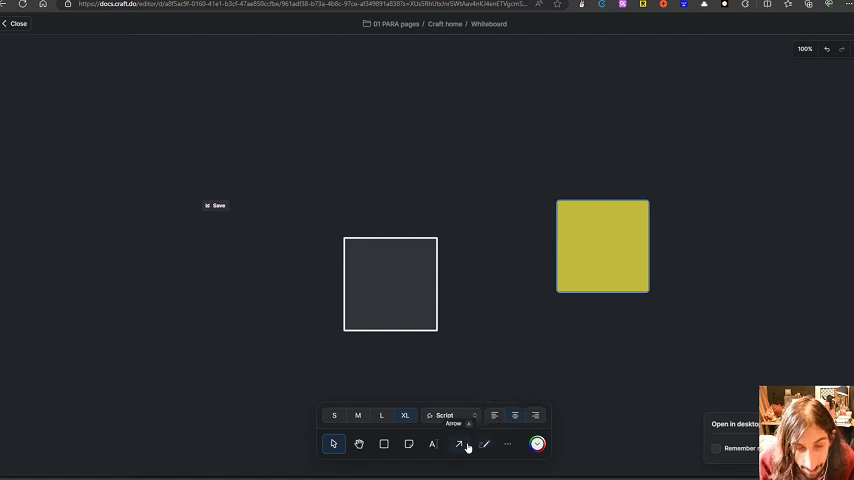
Sketch freehand white and orange lines from the square toward the sticky note
click(485, 444)
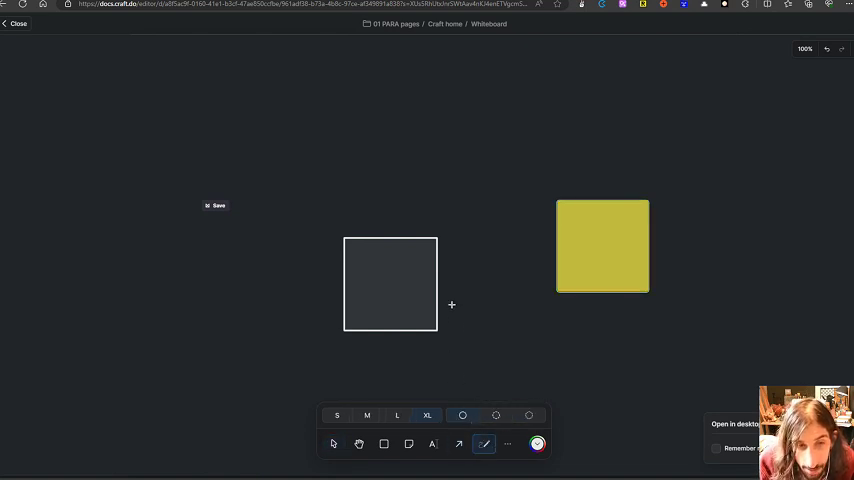
drag(435, 300, 558, 255)
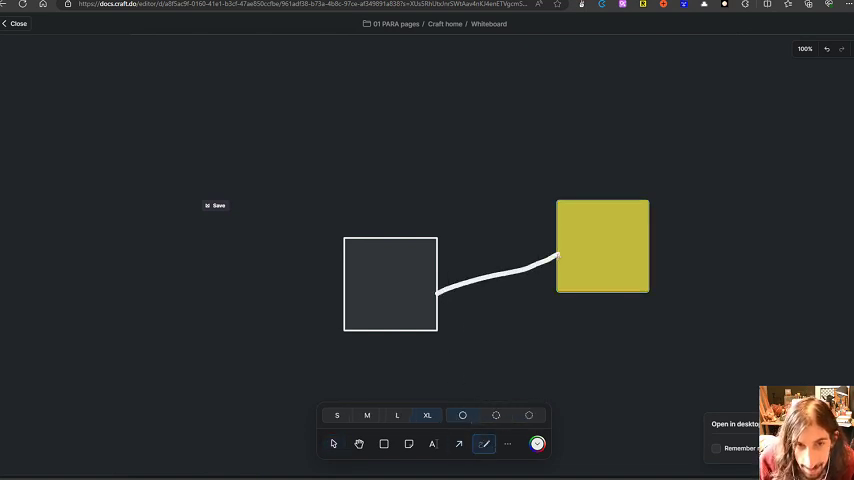
click(537, 444)
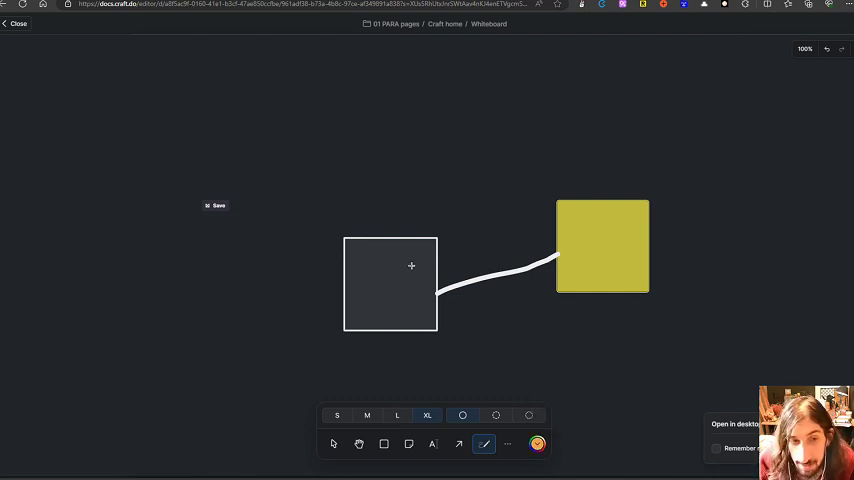
drag(437, 263, 563, 243)
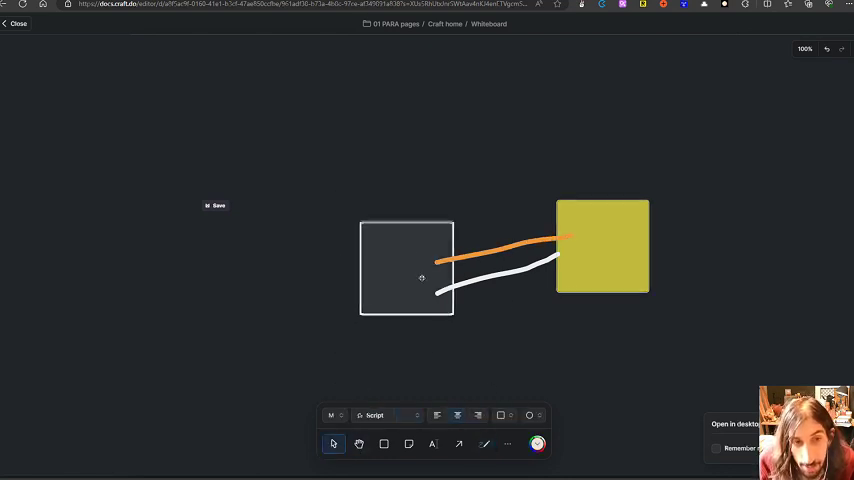
Replace the sketches with an arrow from the square and nudge the sticky note to meet it
drag(406, 268, 378, 256)
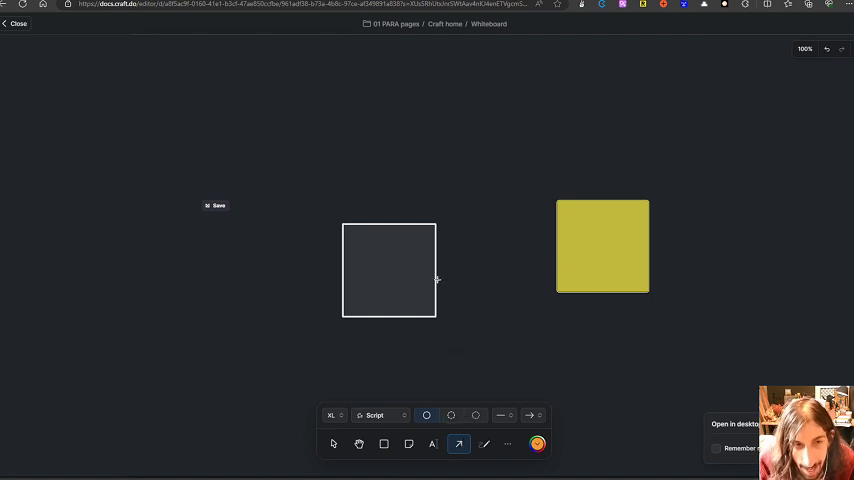
drag(389, 270, 557, 257)
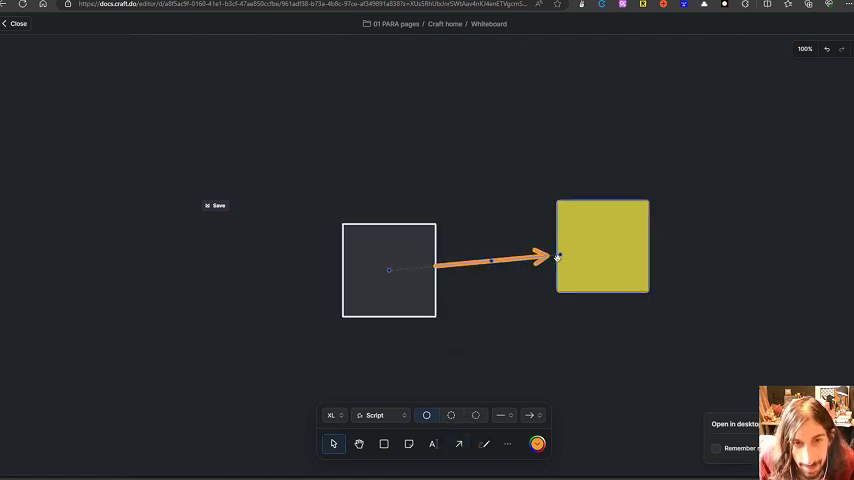
drag(602, 245, 697, 295)
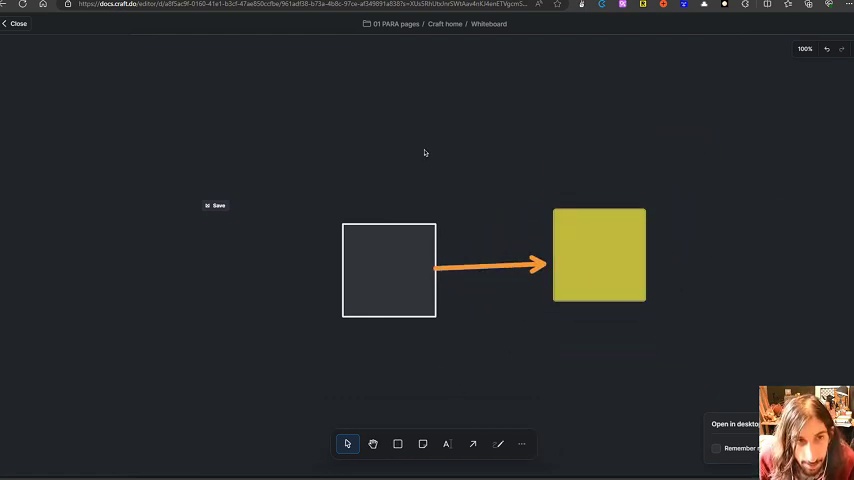
Type script text above the shapes and a label in the square, then drag the top text right
text(grggrfttrt)
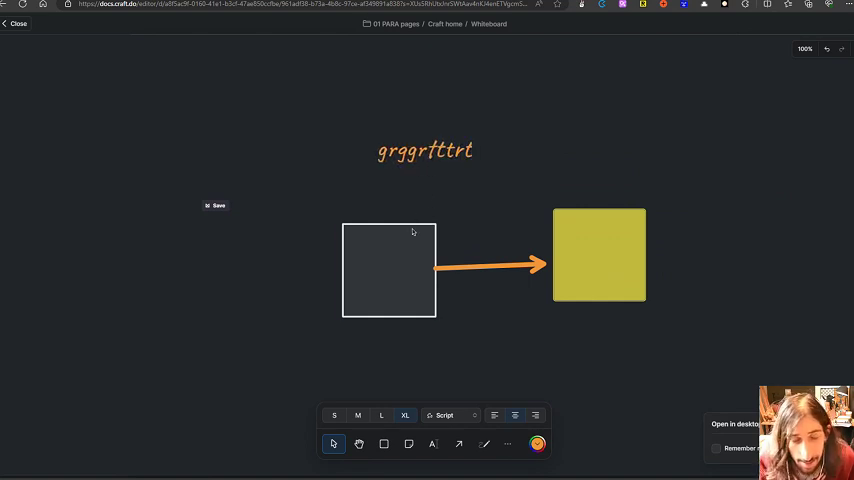
text(frtk)
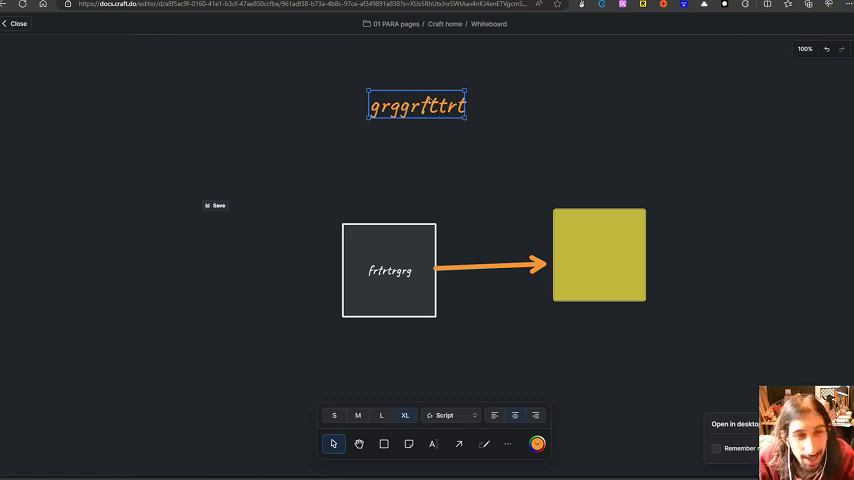
drag(417, 105, 493, 117)
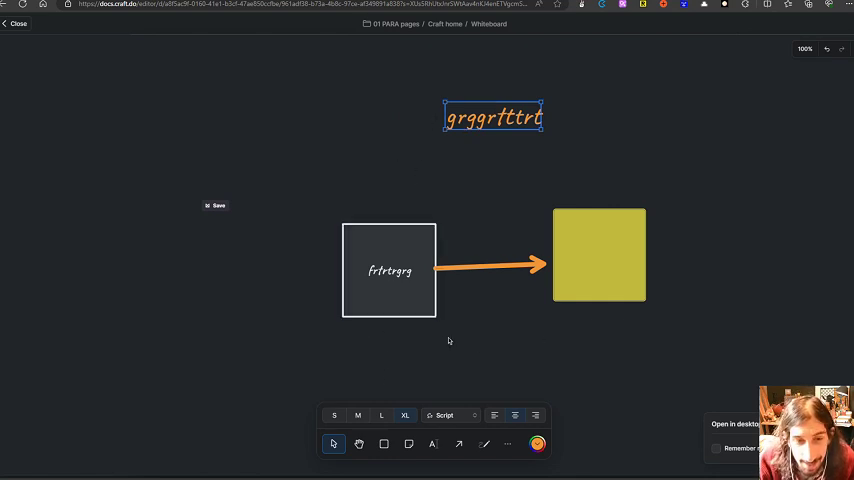
click(599, 254)
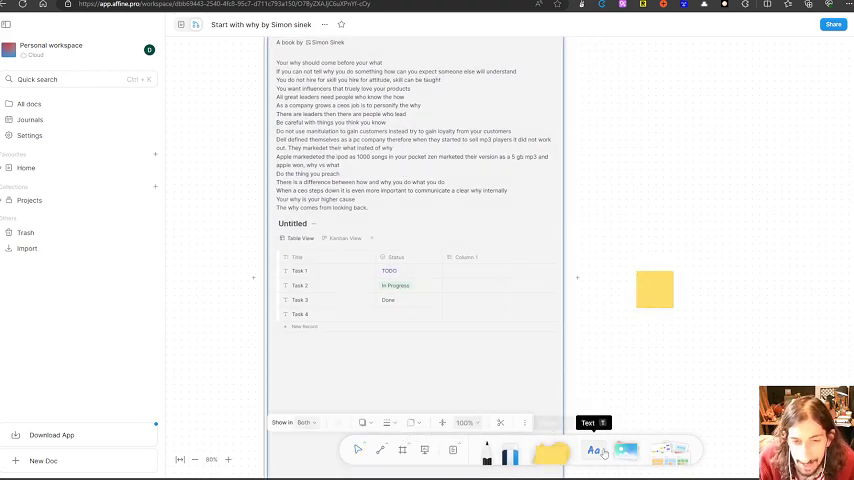
mouse_move(618, 452)
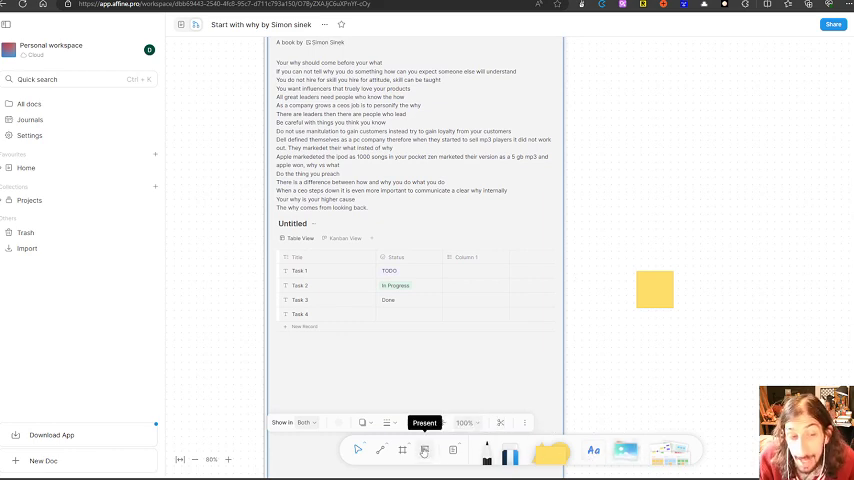
Frame the two sticky notes as Frame 1 and embed the Untitled kanban in a Test note
click(424, 422)
text(Test)
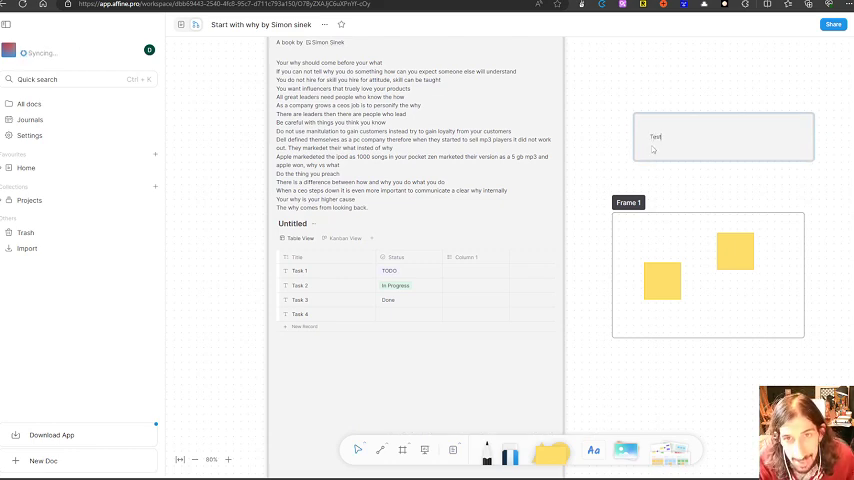
text(ni)
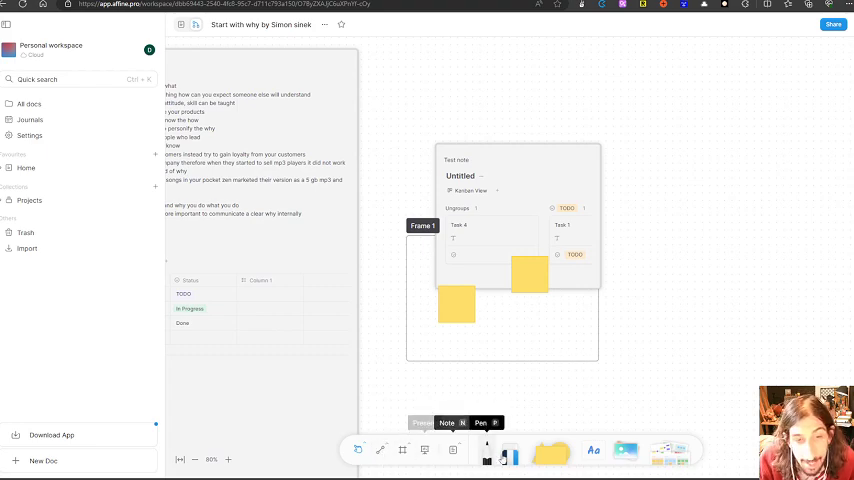
Draw a curved connector from the document to the Test note and show the template gallery
click(480, 422)
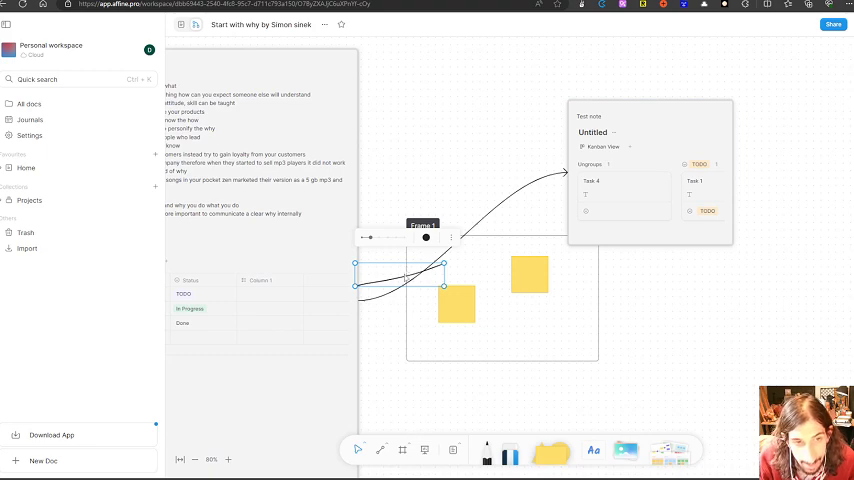
drag(400, 283, 547, 362)
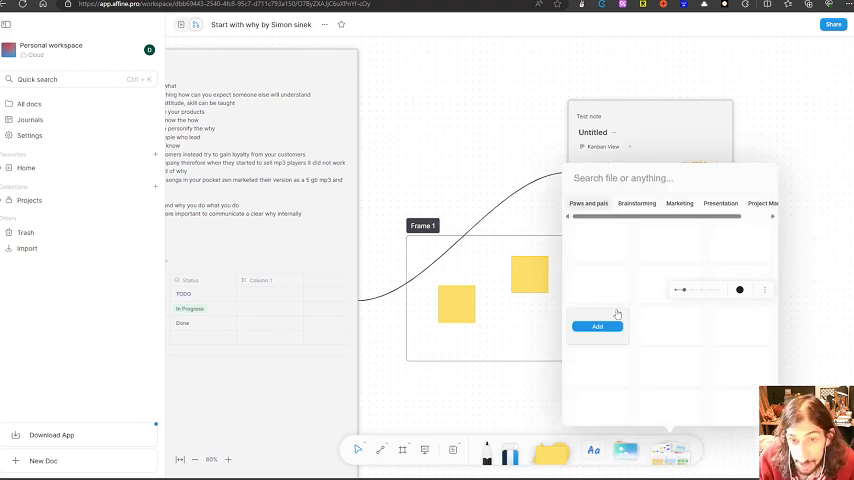
Browse the Marketing templates, present Frame 1, then stop the presentation
click(637, 203)
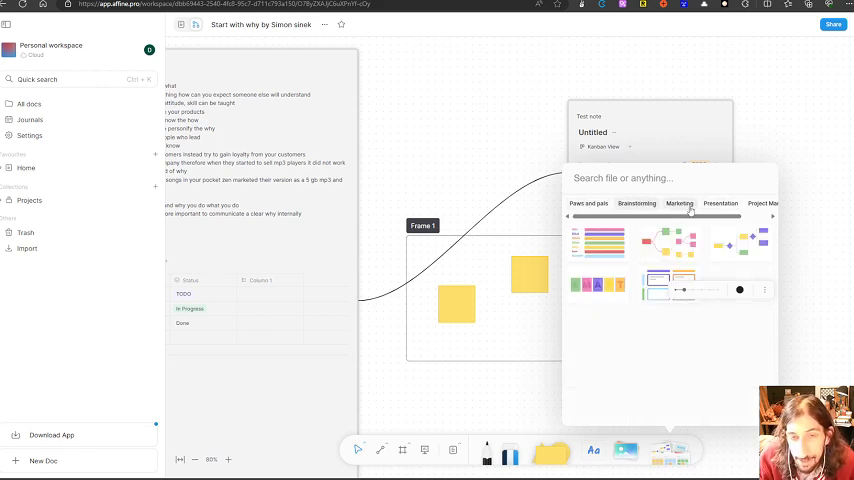
click(720, 203)
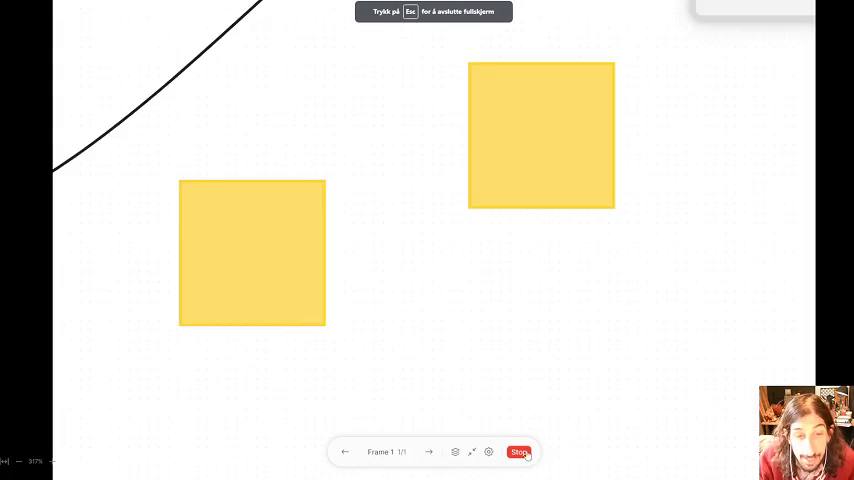
click(519, 452)
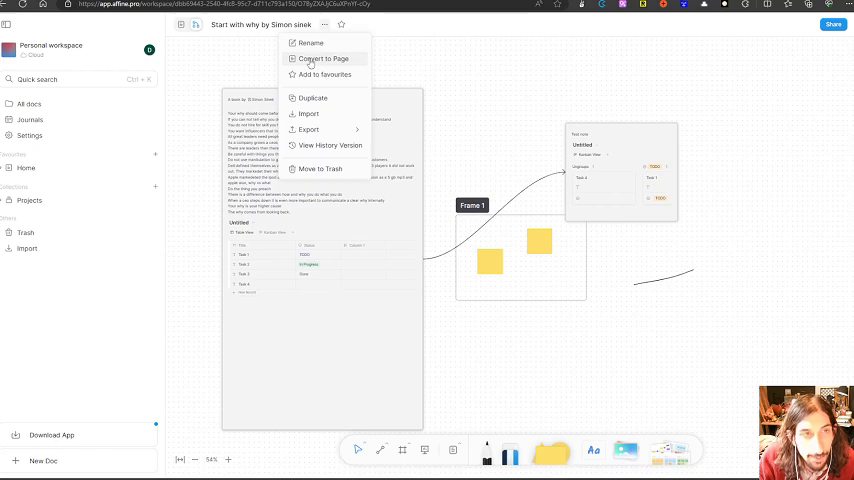
Close the document options and toggle the Start with why document into Page mode
click(323, 58)
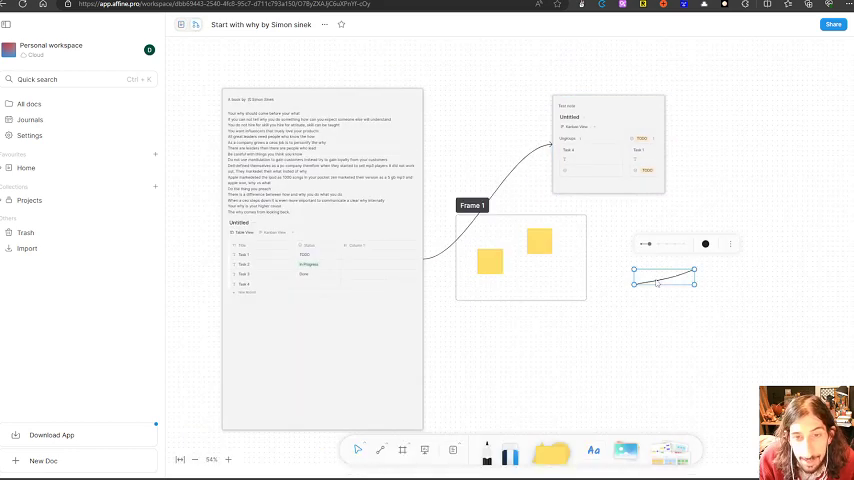
click(623, 272)
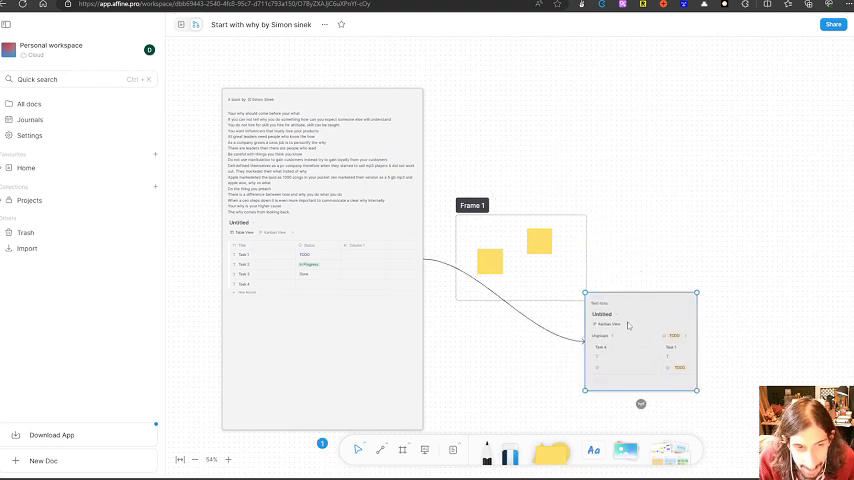
click(640, 325)
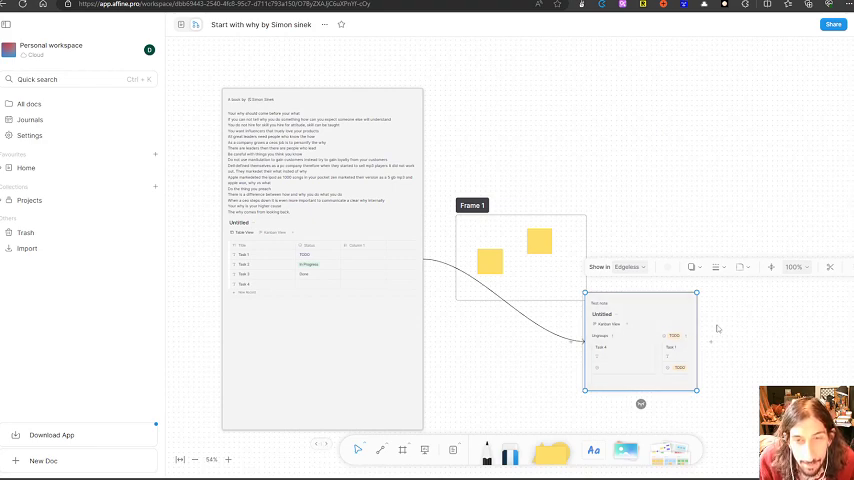
click(626, 267)
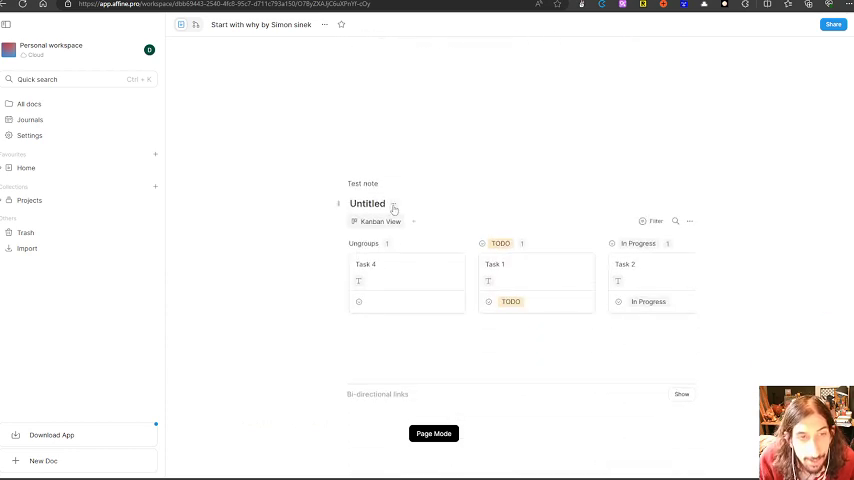
Scroll the Start with why page up to its title and switch back to Edgeless mode
click(433, 433)
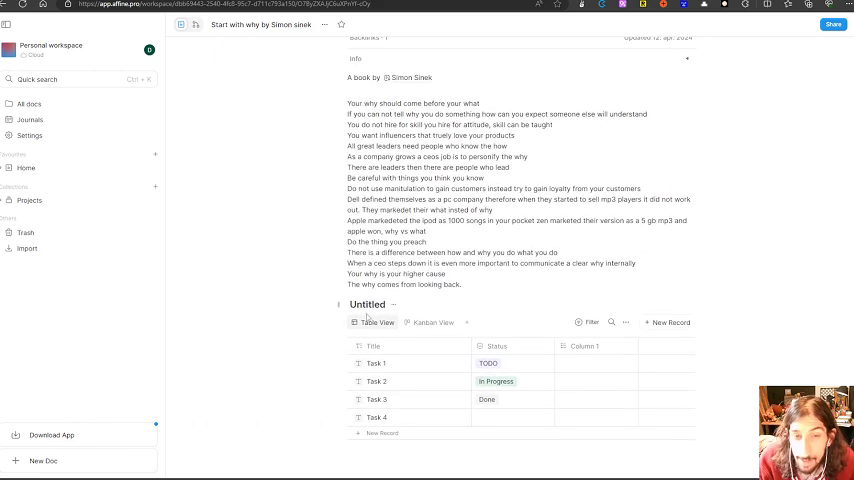
scroll(up, 3)
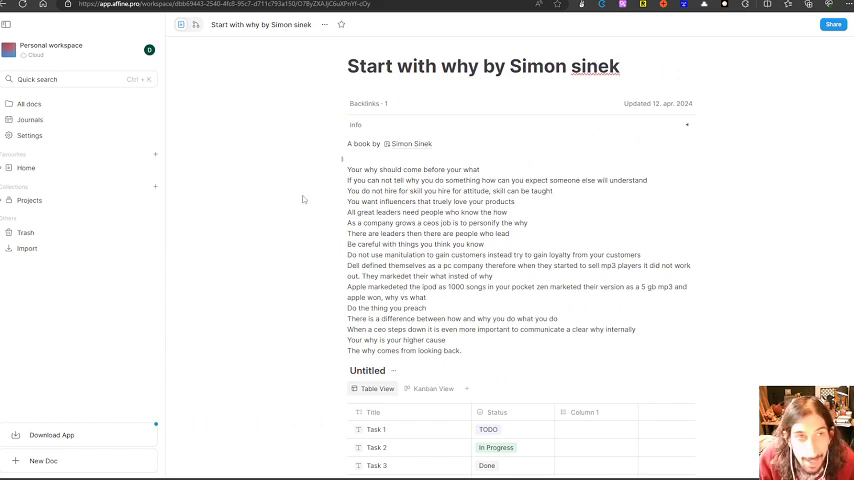
mouse_move(197, 25)
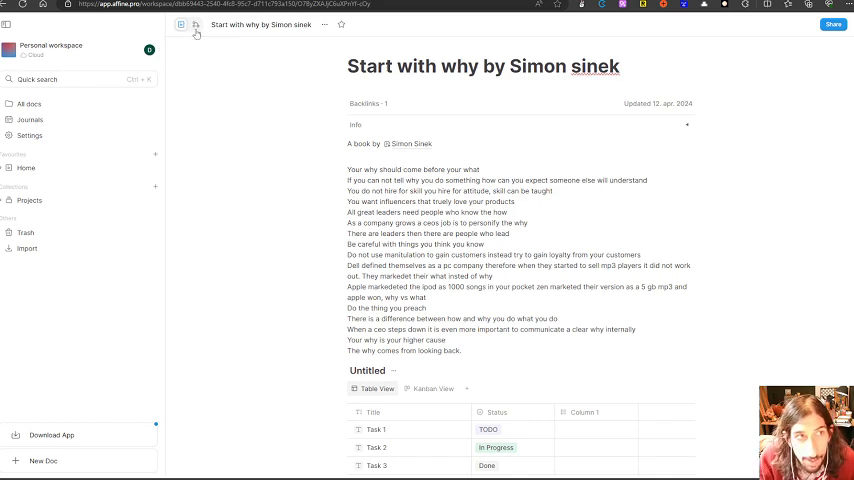
click(196, 25)
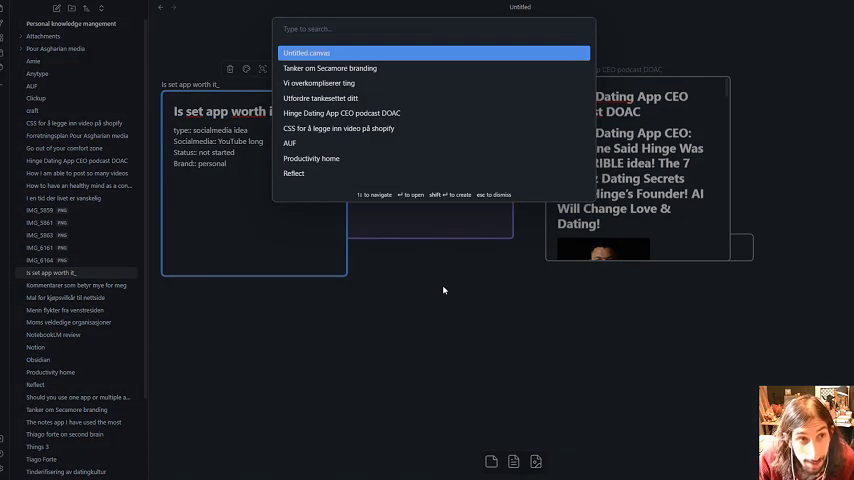
mouse_move(364, 211)
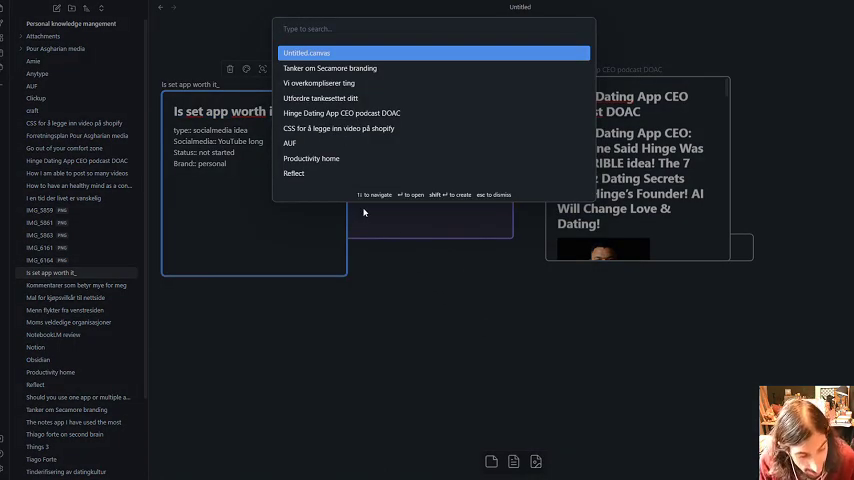
Create the 'Scrip youtube video' note from the picker and scroll down to its card
text(Scrip y)
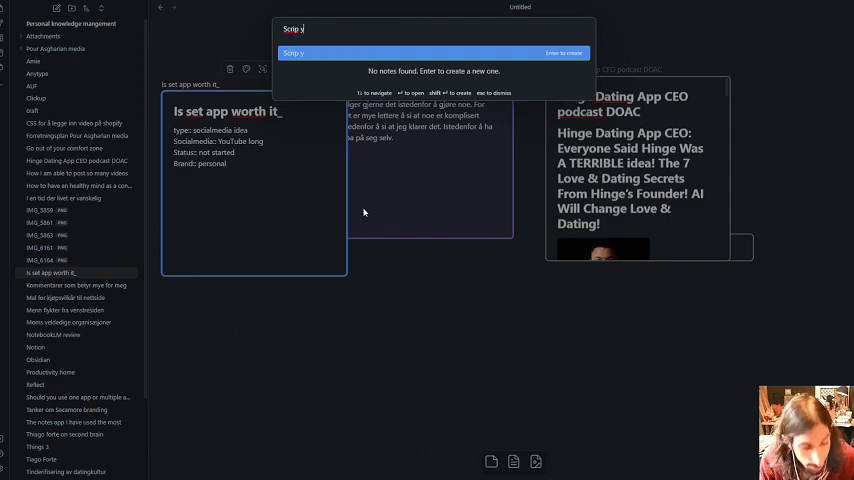
text(outube vid)
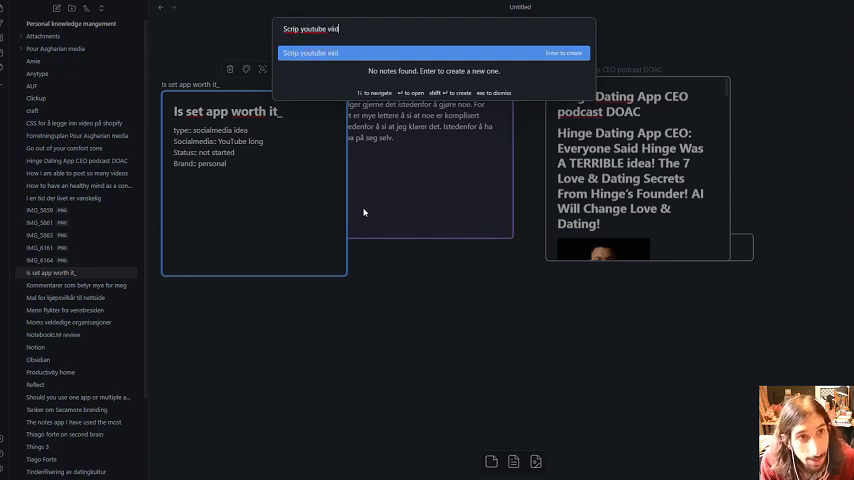
key(enter)
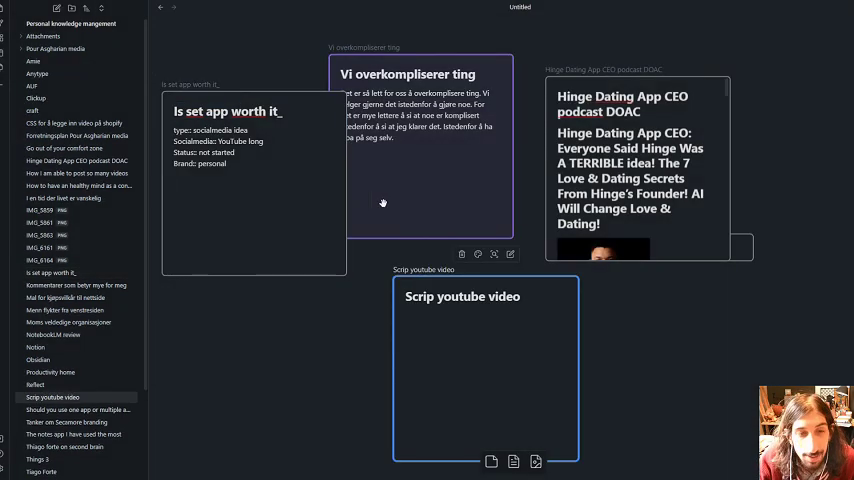
scroll(down, 3)
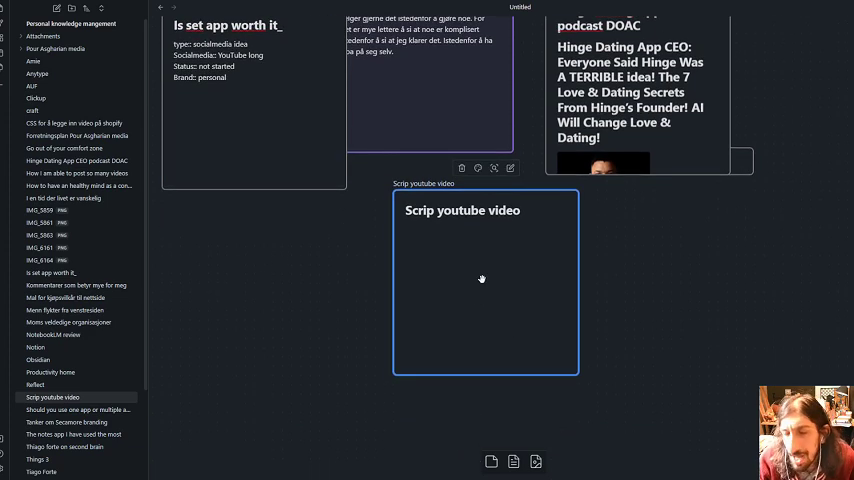
mouse_move(455, 249)
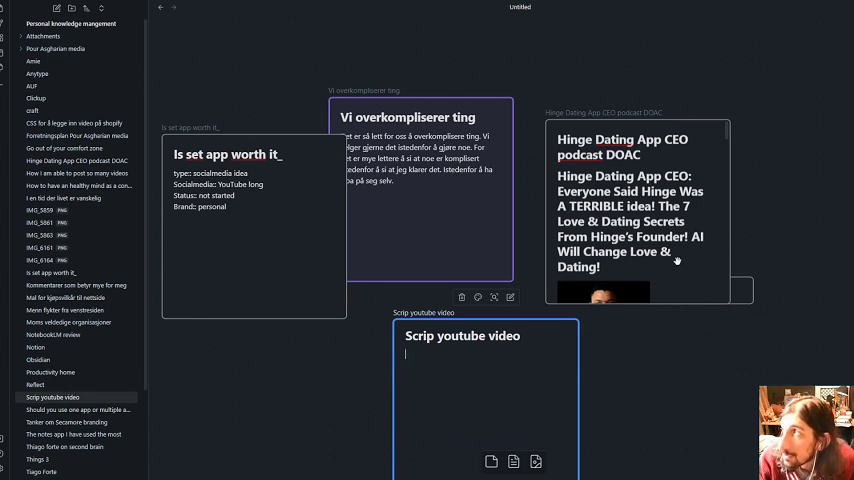
mouse_move(816, 216)
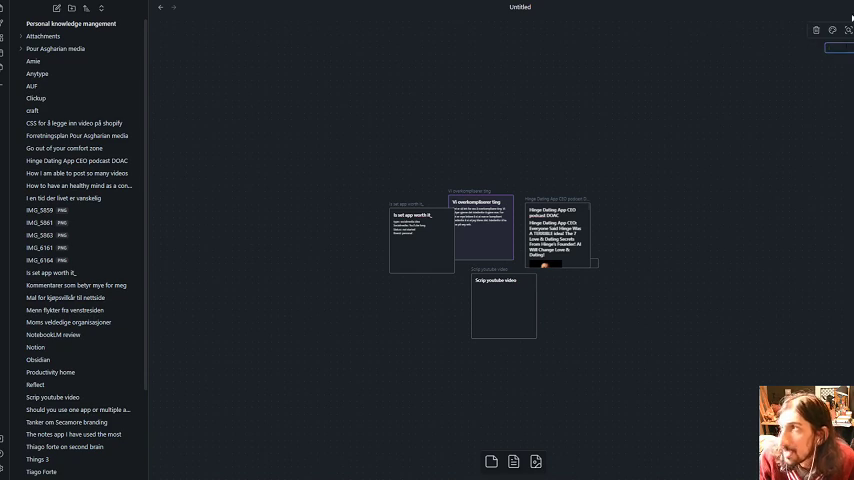
Rearrange Obsidian's canvas by dragging a note card to a new position
click(848, 29)
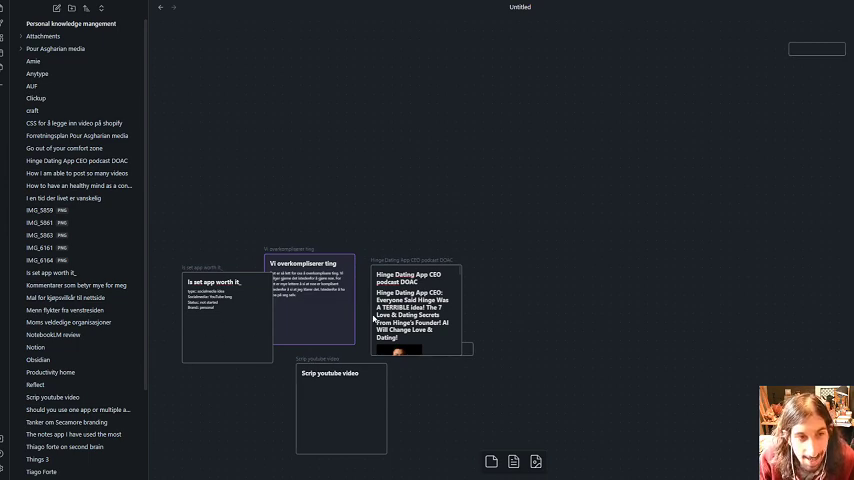
mouse_move(381, 357)
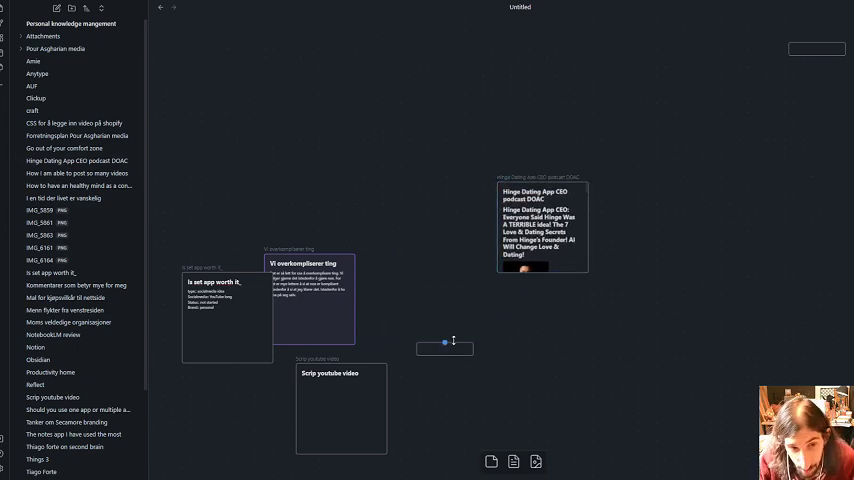
drag(305, 300, 388, 245)
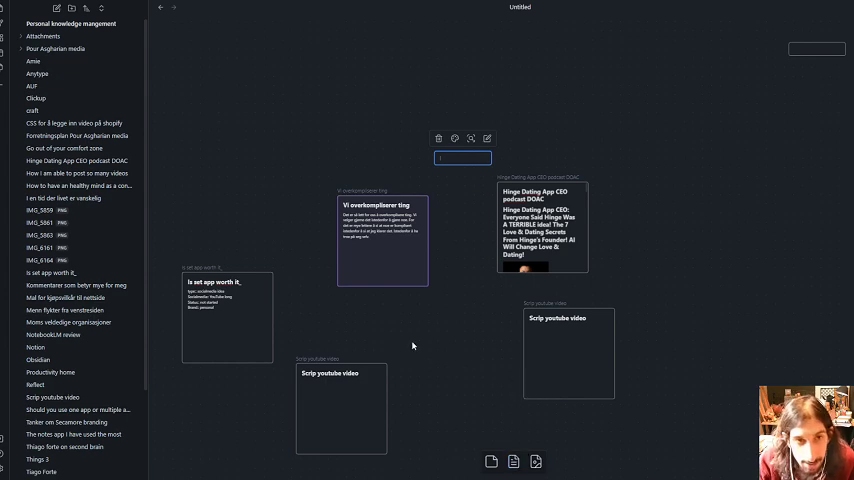
mouse_move(396, 392)
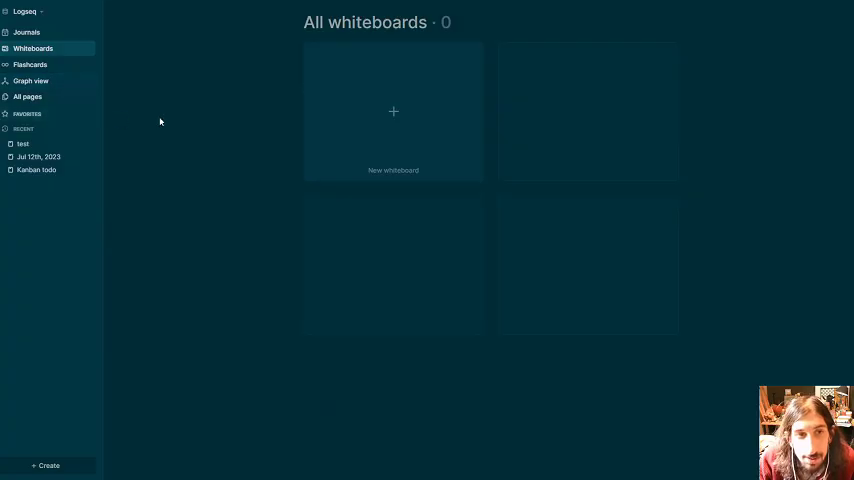
Create a new Logseq whiteboard and zoom out on its welcome canvas
click(392, 111)
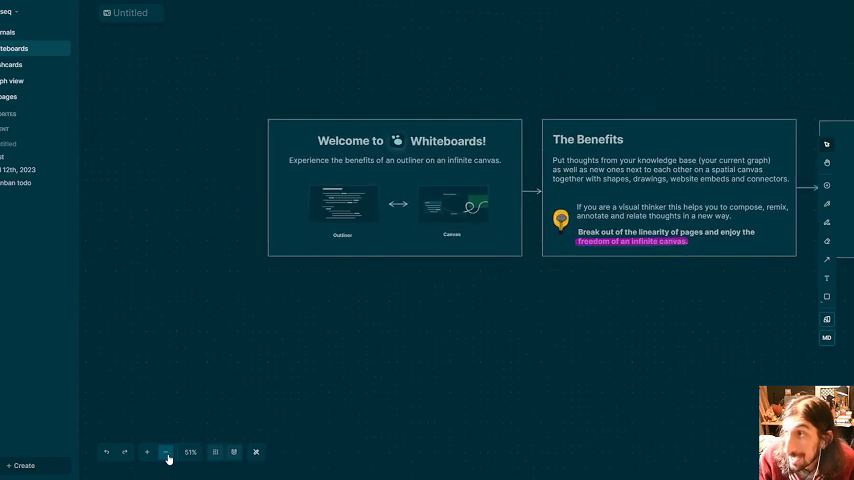
click(166, 452)
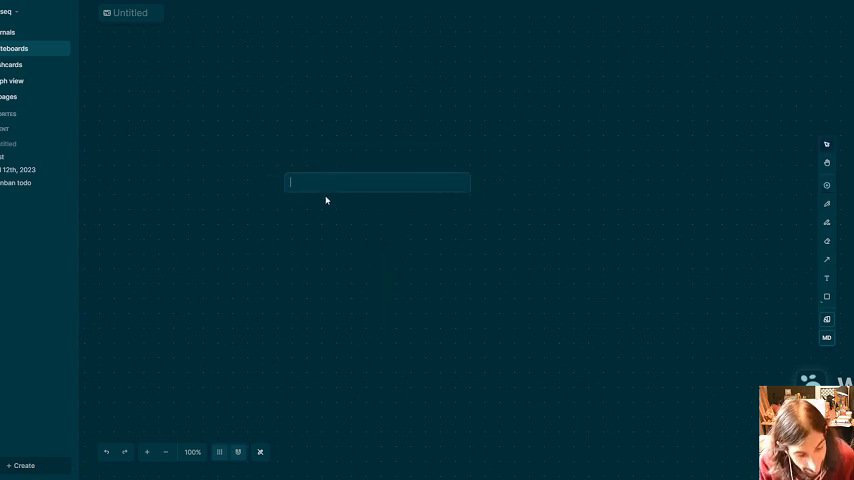
Type 'Test' into the whiteboard block and give it a purple fill
text(Test)
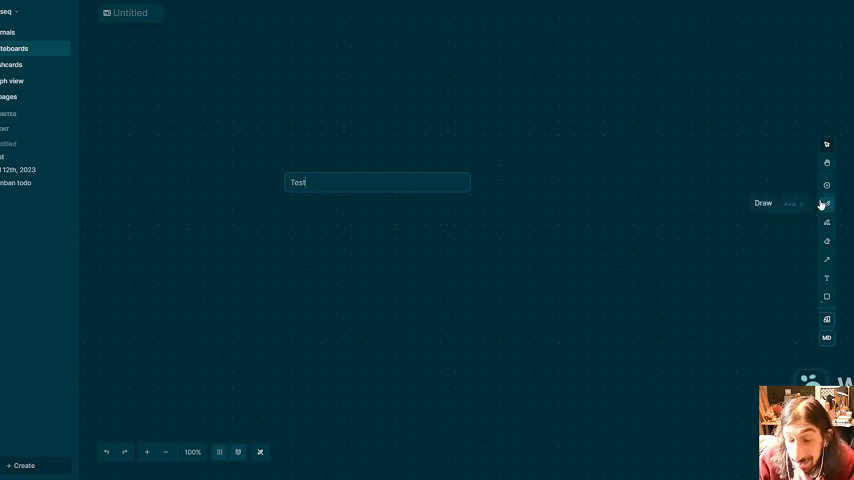
mouse_move(817, 214)
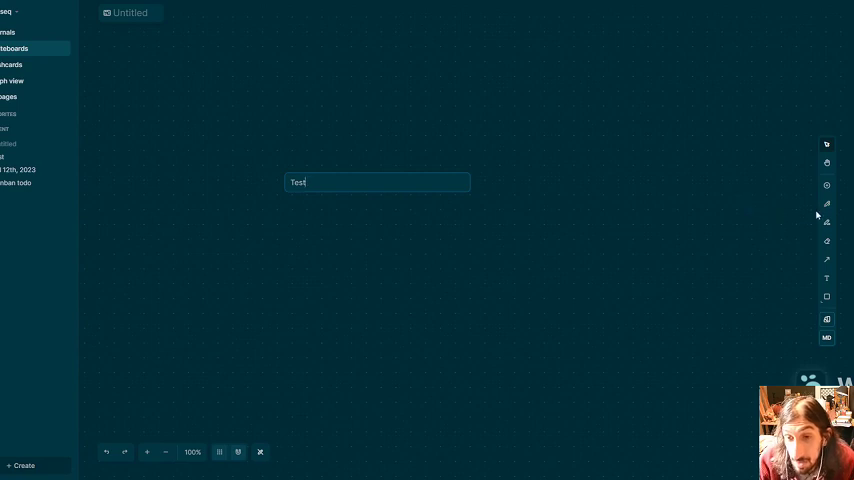
mouse_move(826, 337)
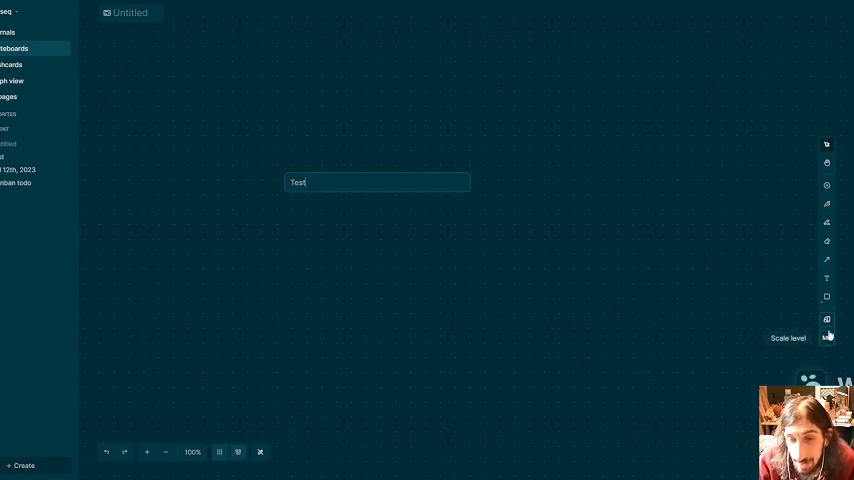
click(827, 319)
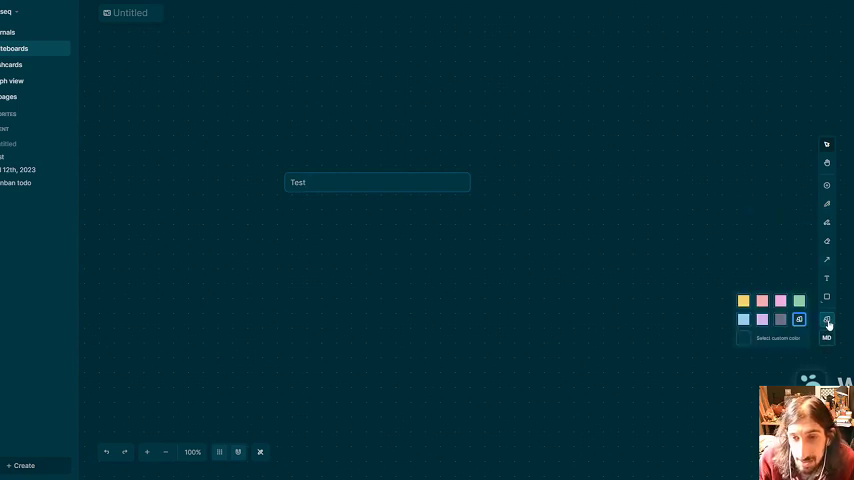
click(762, 319)
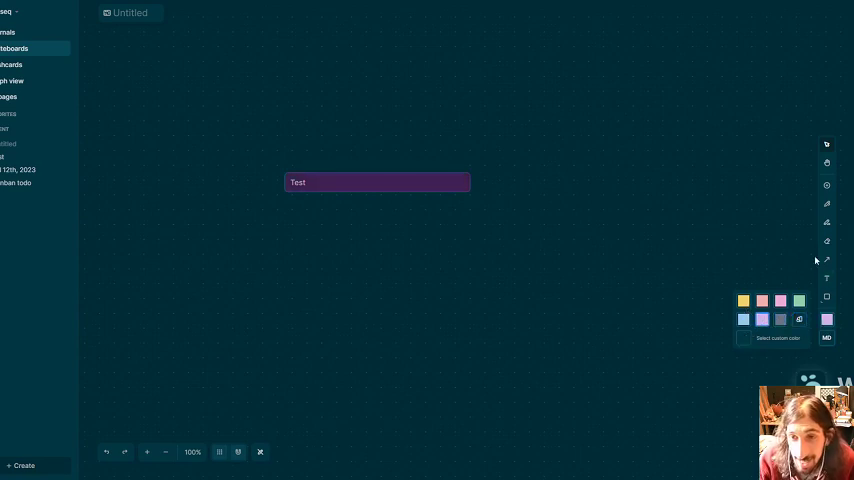
click(826, 259)
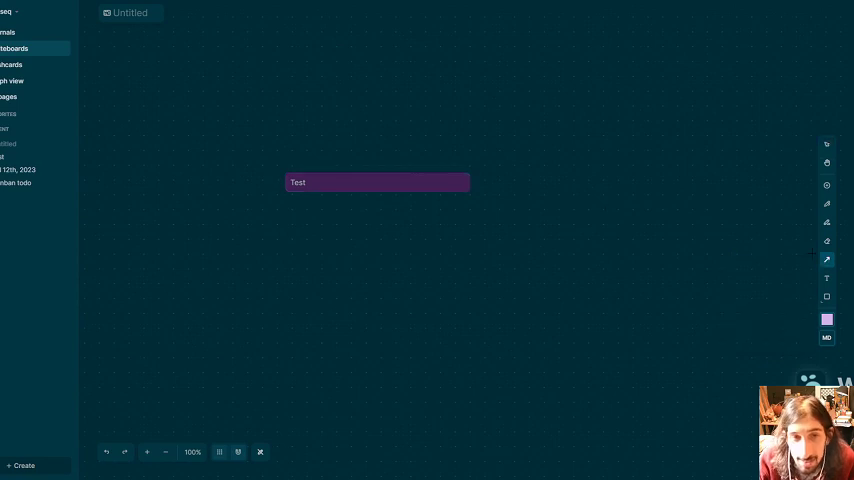
Draw a connector arrow from the Test block toward 'Test note number 2'
drag(398, 196, 573, 267)
text(Test note number 2)
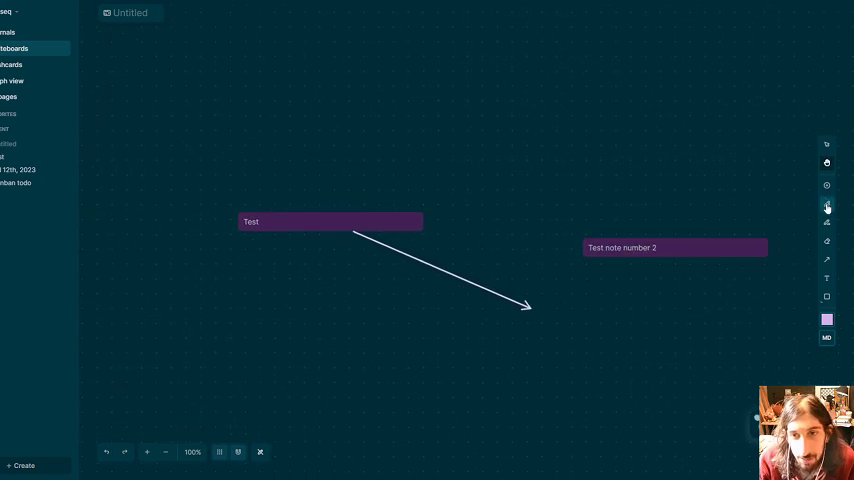
mouse_move(826, 261)
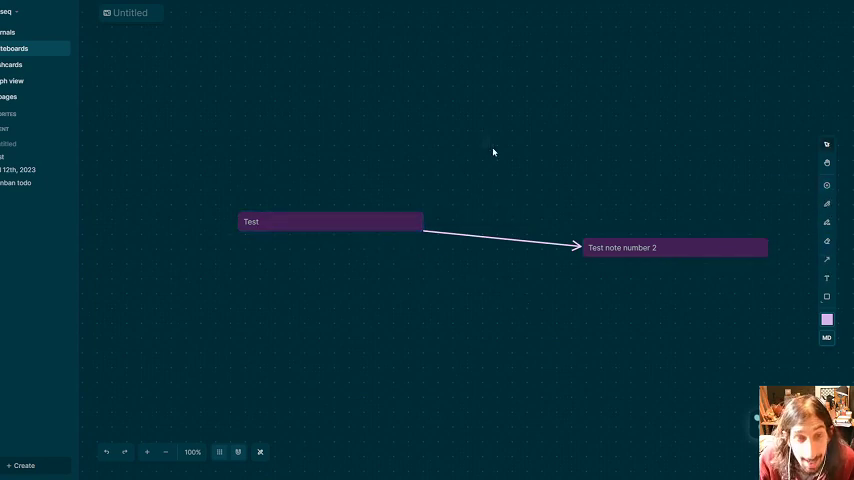
Drag 'Test note number 2' higher while the arrow from Test stays attached
text(ytytrytryy)
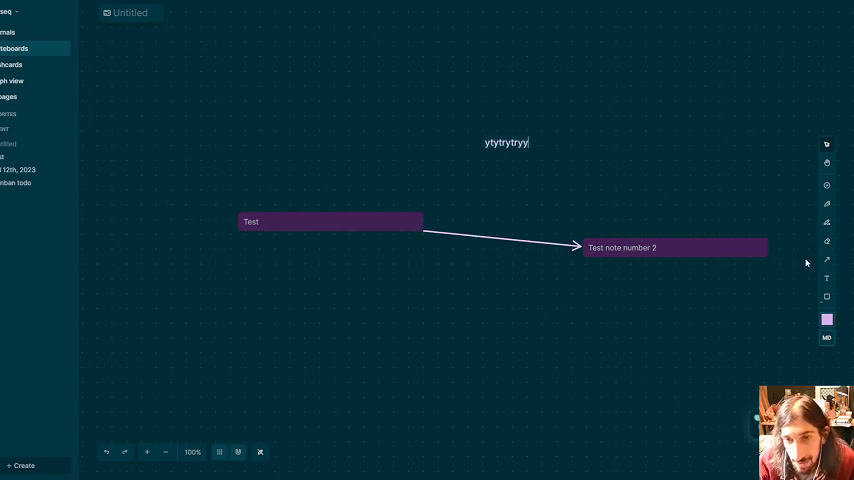
text(rtryry)
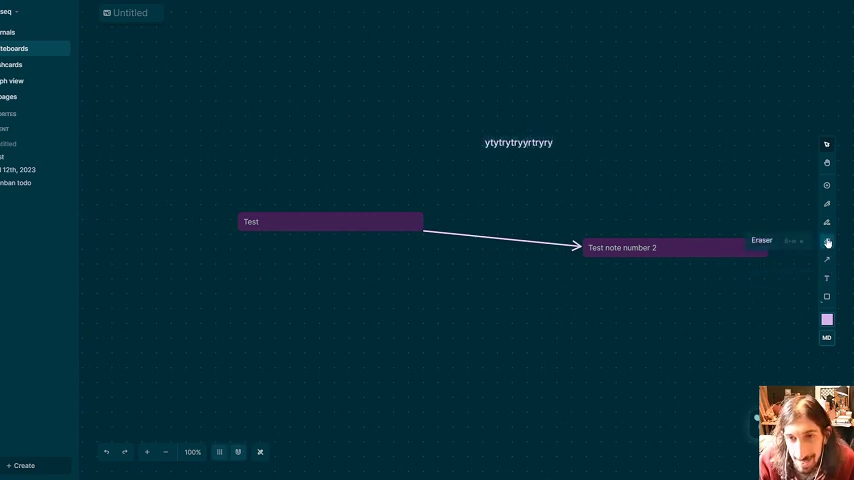
mouse_move(826, 221)
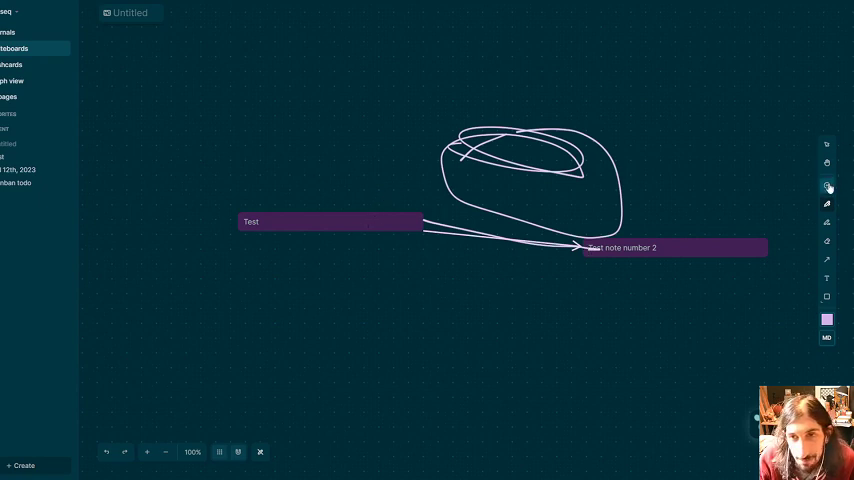
drag(675, 247, 653, 191)
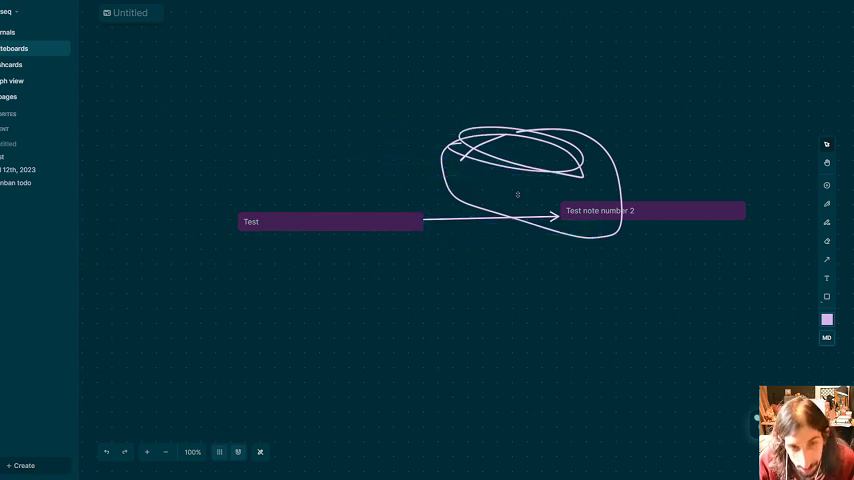
mouse_move(450, 148)
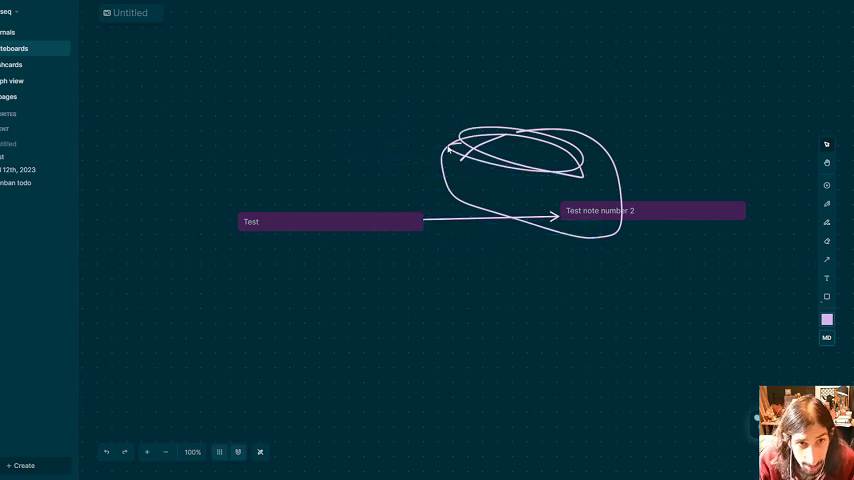
mouse_move(614, 127)
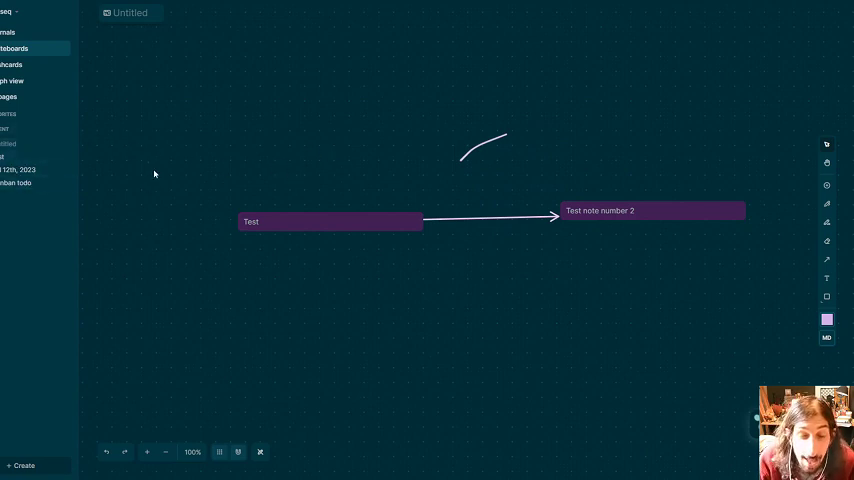
mouse_move(253, 167)
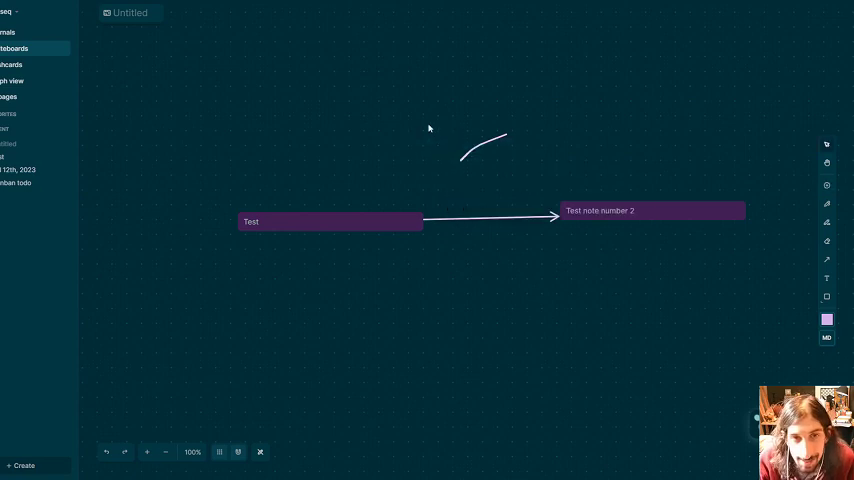
mouse_move(486, 153)
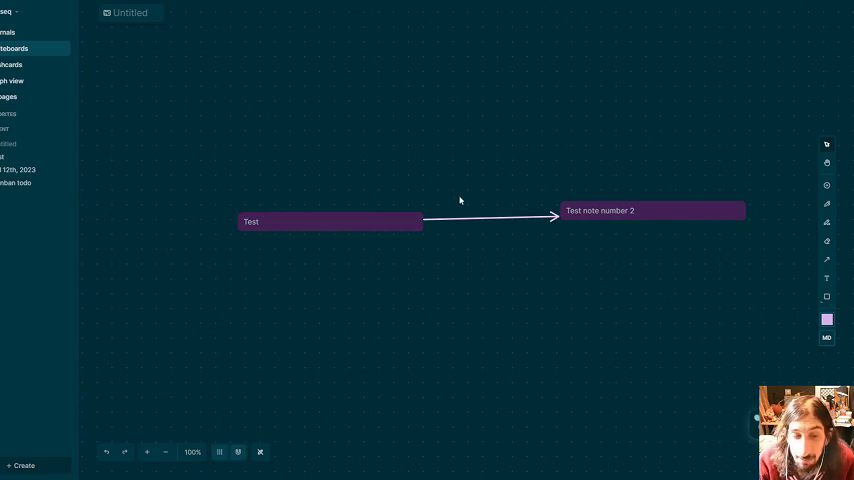
mouse_move(414, 207)
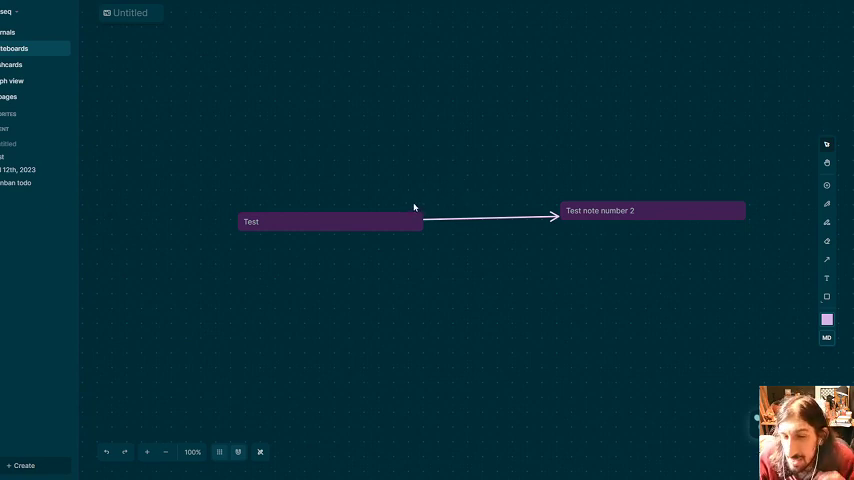
mouse_move(410, 220)
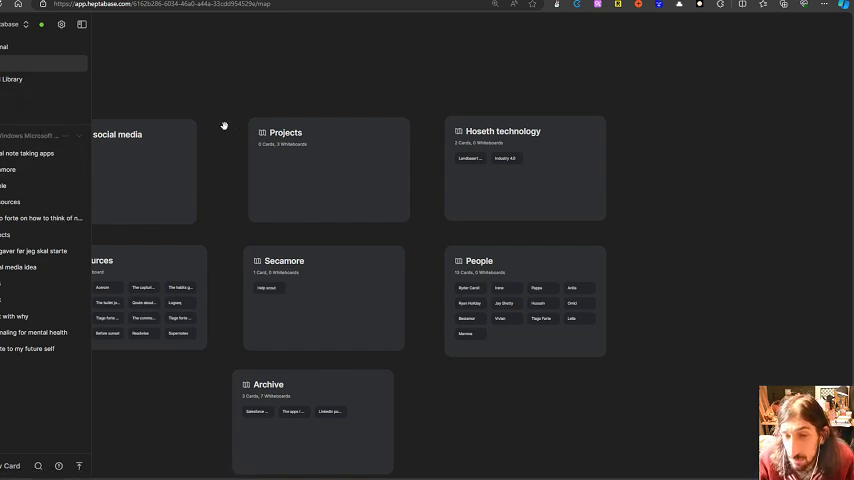
mouse_move(314, 181)
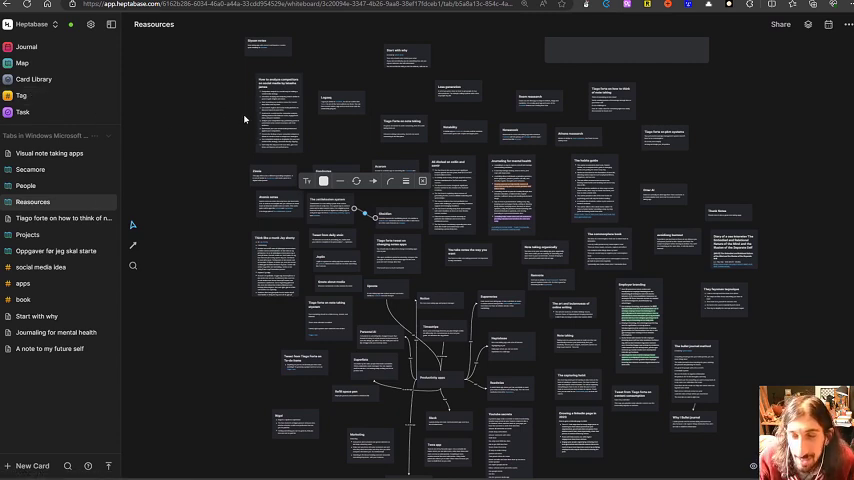
mouse_move(250, 116)
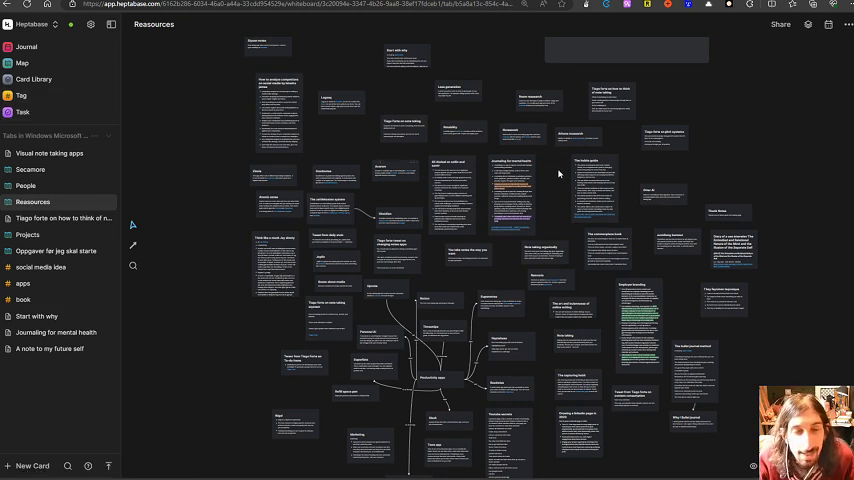
scroll(down, 3)
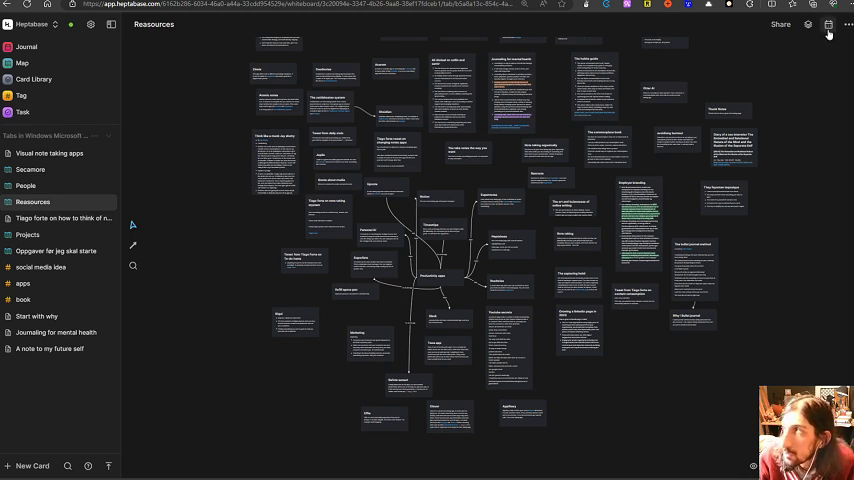
click(829, 24)
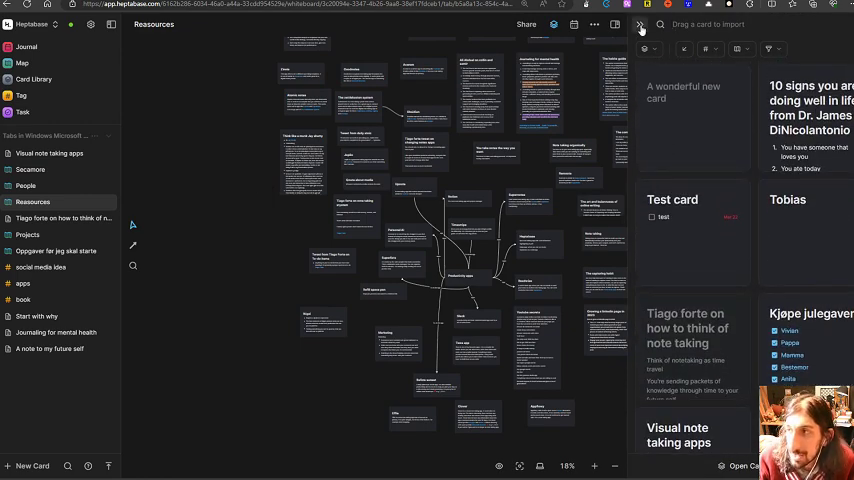
click(640, 24)
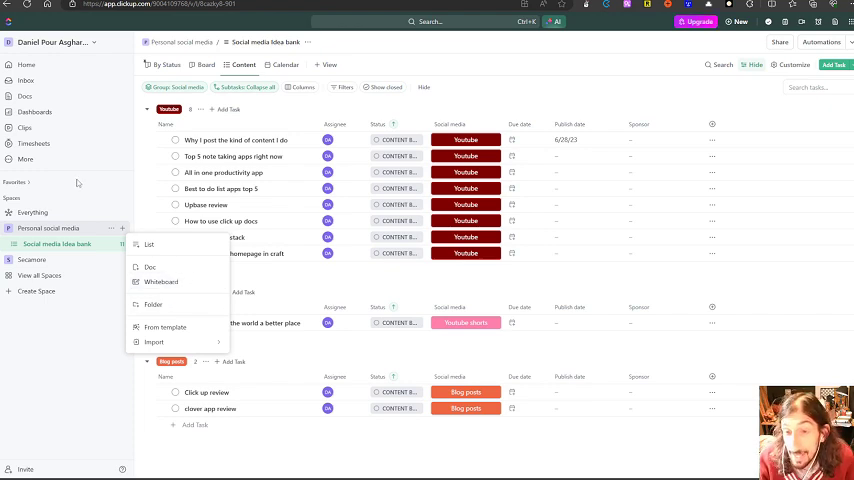
mouse_move(161, 282)
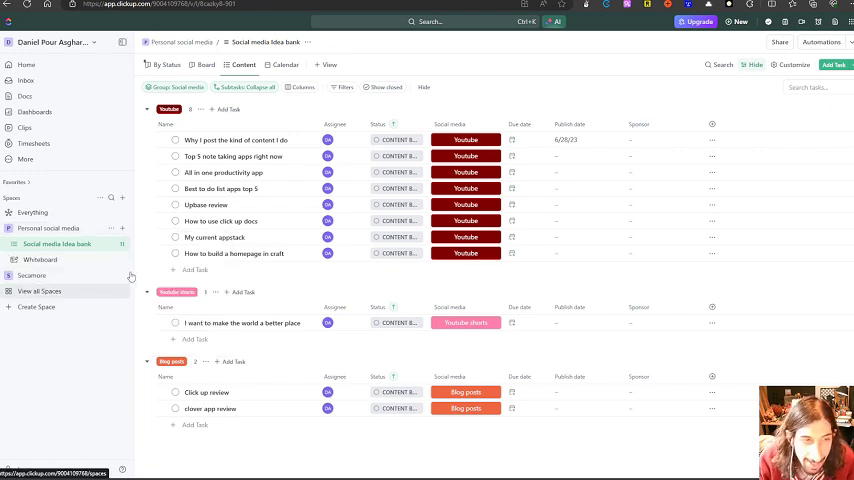
Open the new Whiteboard under the Personal social media space
click(40, 259)
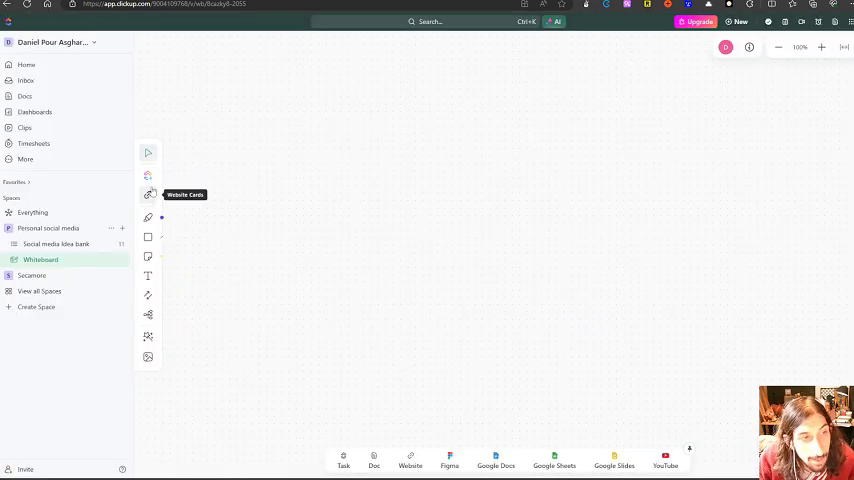
mouse_move(148, 217)
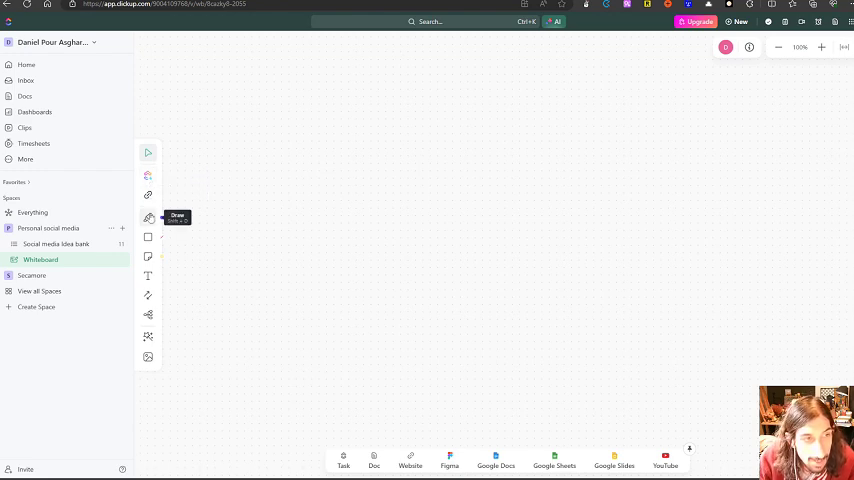
Add a square and 'Test' text, then connect the square to the yellow sticky note
drag(298, 241, 366, 235)
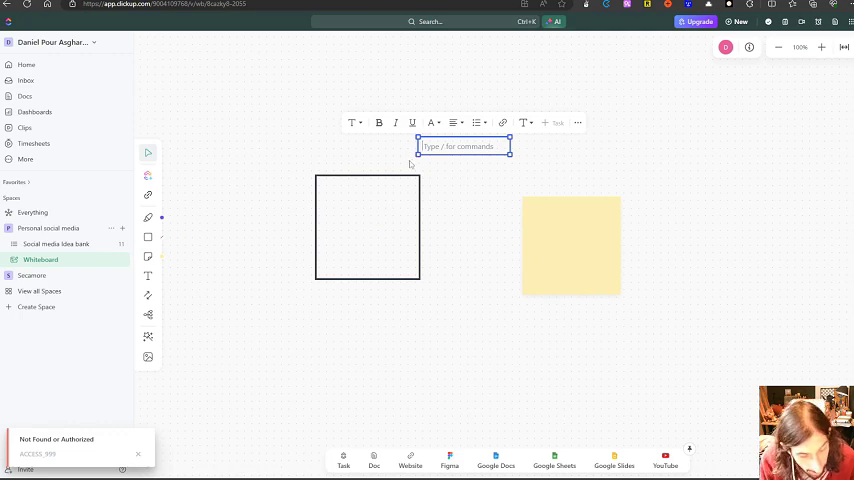
text(Test)
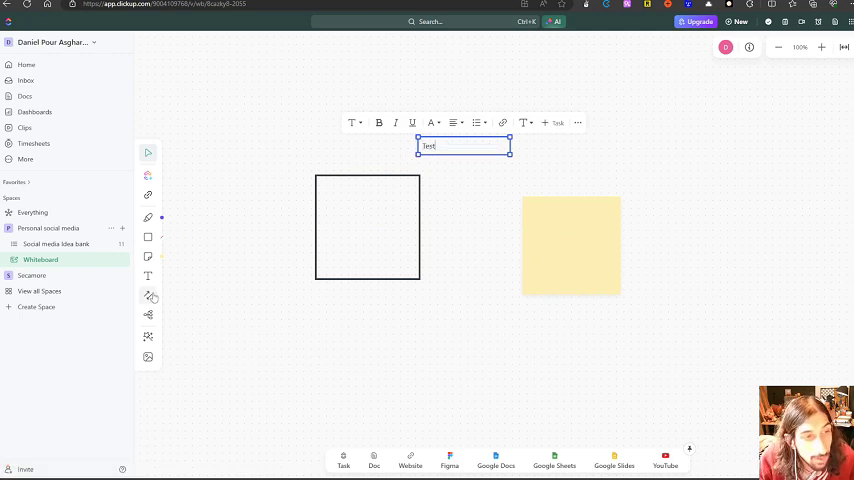
click(367, 227)
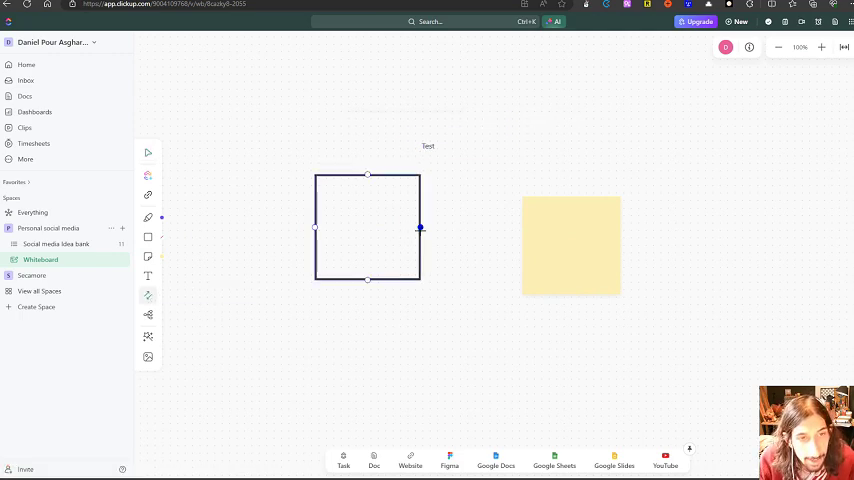
drag(420, 228, 521, 245)
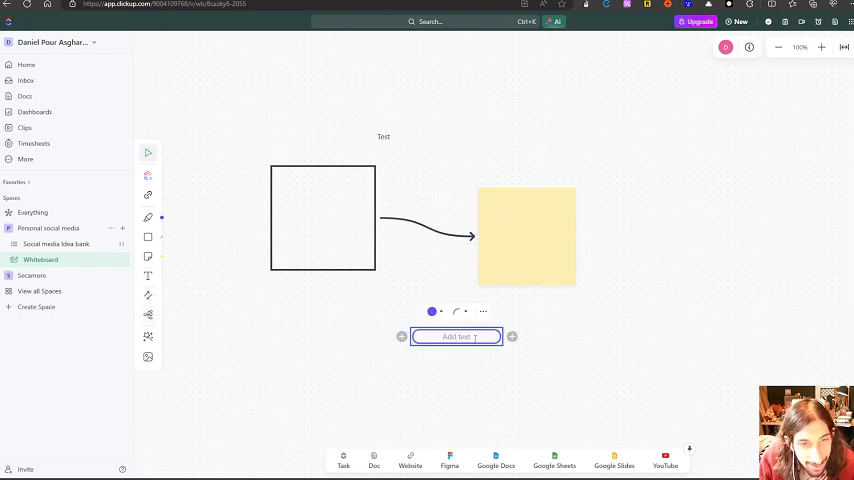
Type 'Mind map' into the root node and attach an empty child node
text(Mind)
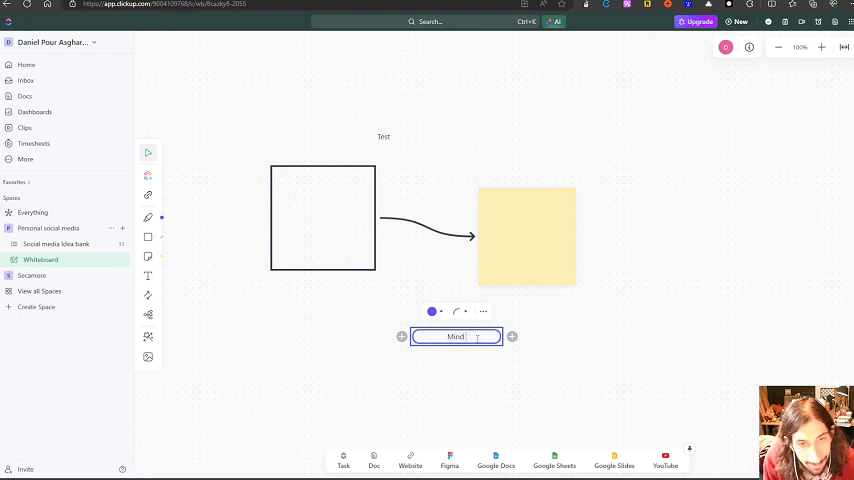
text(map)
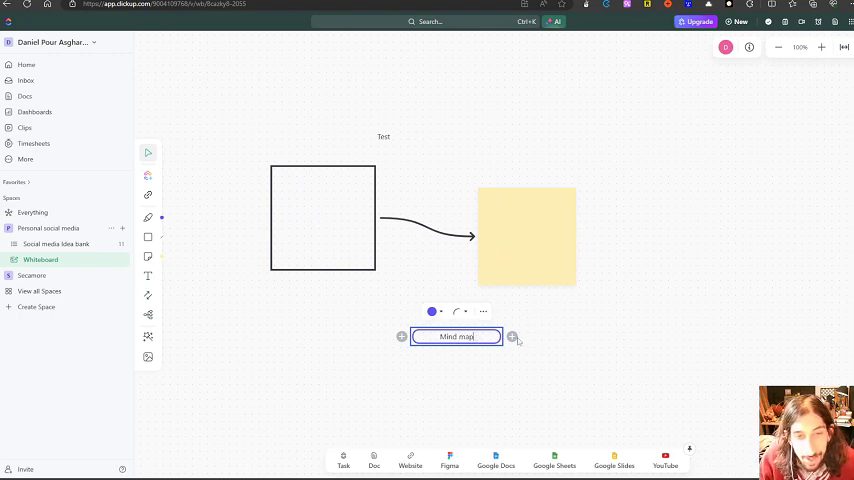
click(513, 336)
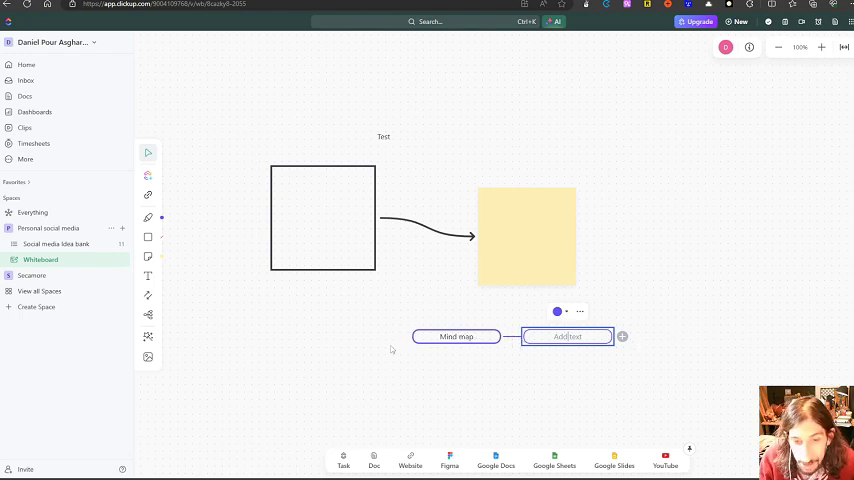
mouse_move(397, 327)
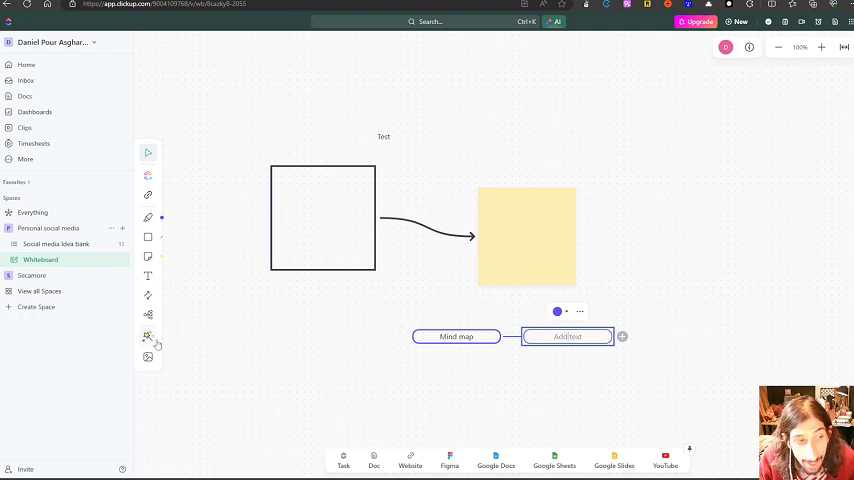
mouse_move(147, 337)
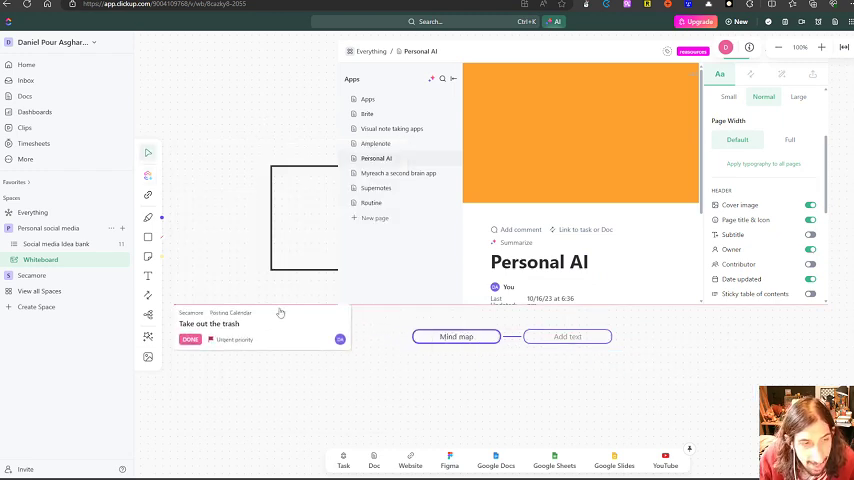
mouse_move(384, 246)
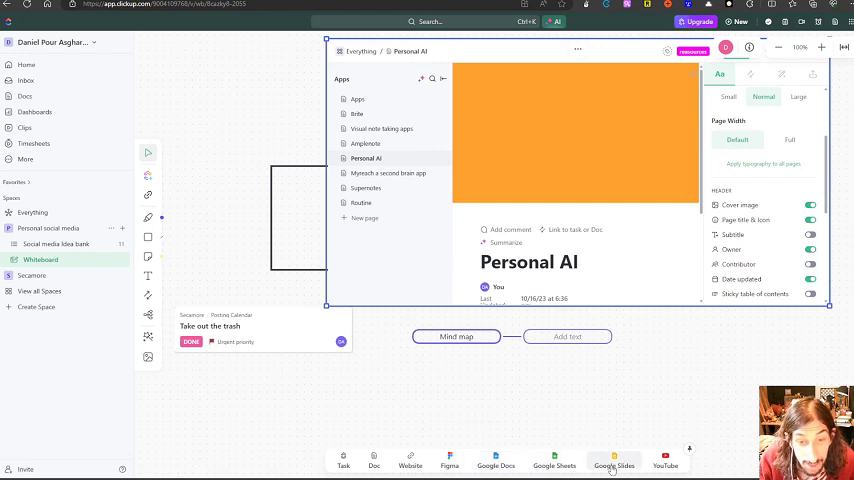
Add an empty Google Slides embed to the whiteboard
click(449, 460)
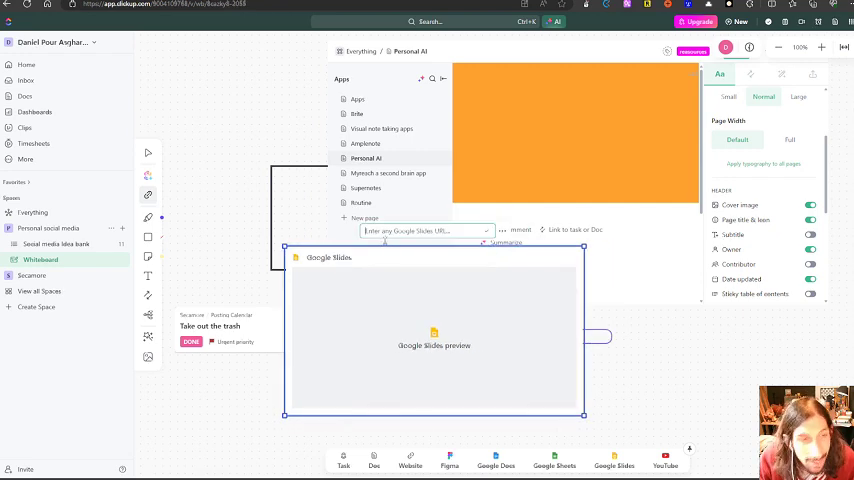
mouse_move(310, 245)
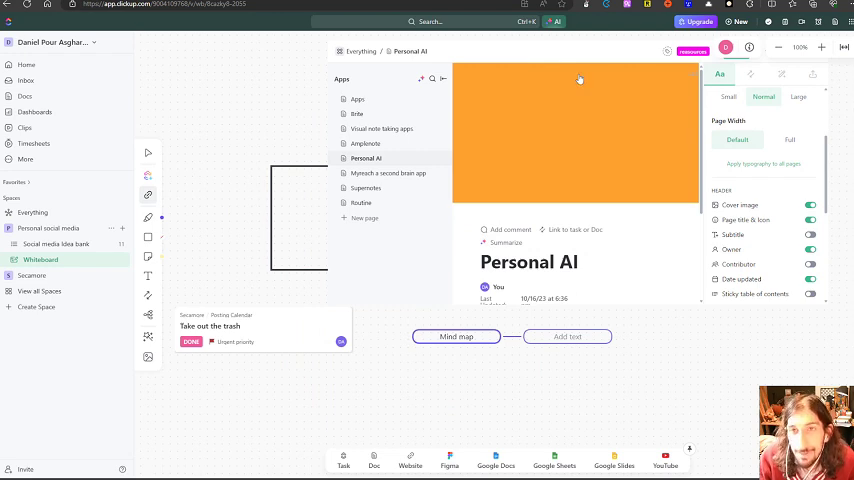
mouse_move(665, 263)
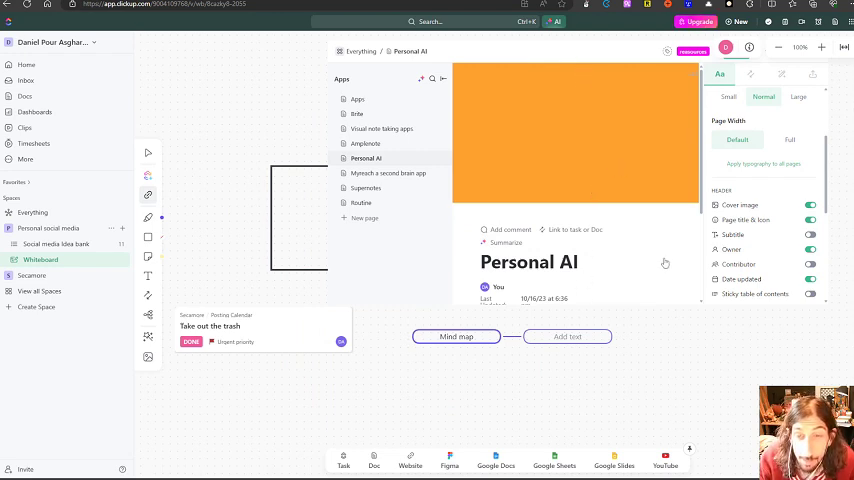